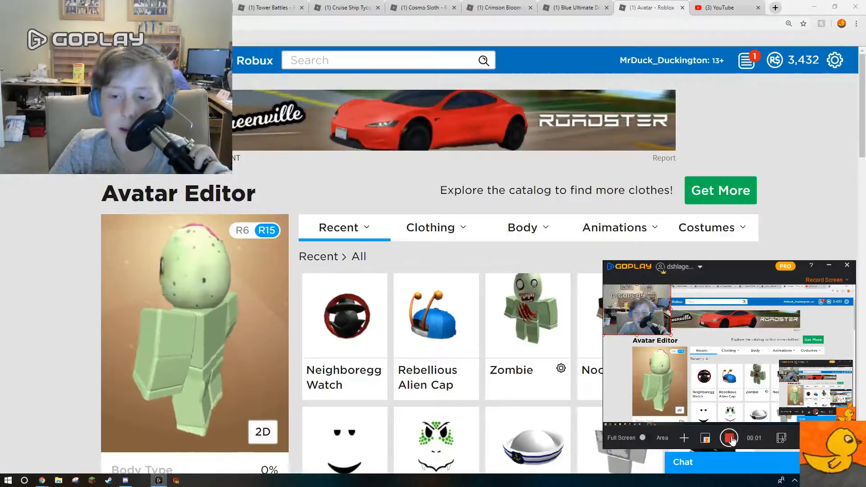
Leave the loading Avatar Editor and switch to the Cosmo Sloth item page
click(526, 314)
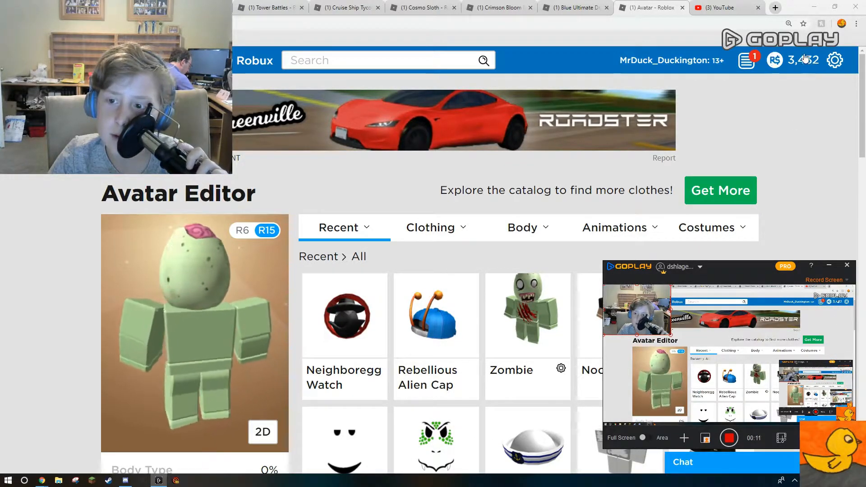
click(802, 59)
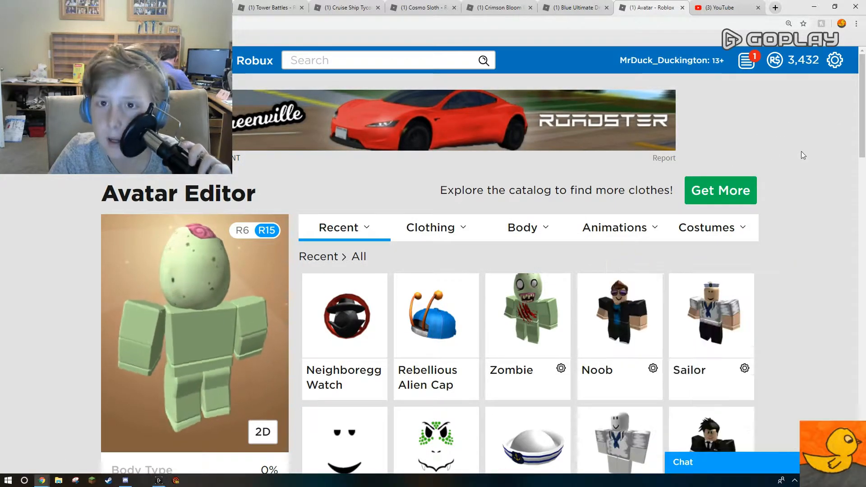
click(419, 7)
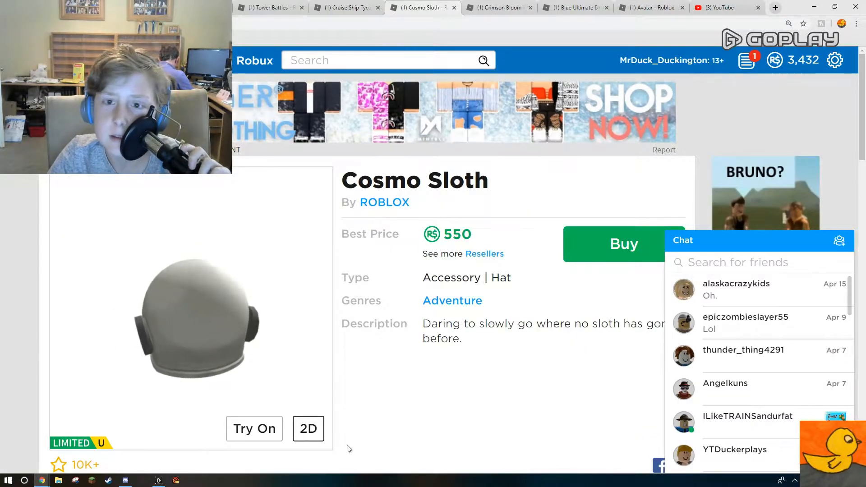
Zoom the browser out and try the Cosmo Sloth hat on the avatar
click(857, 24)
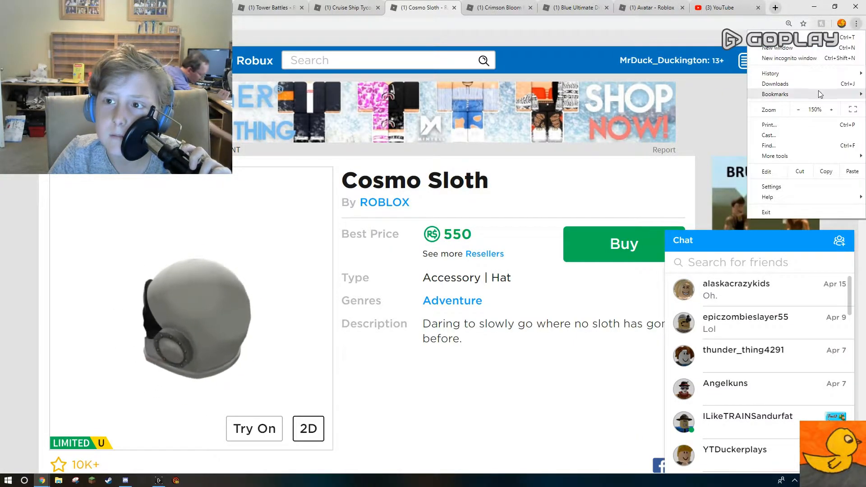
click(798, 109)
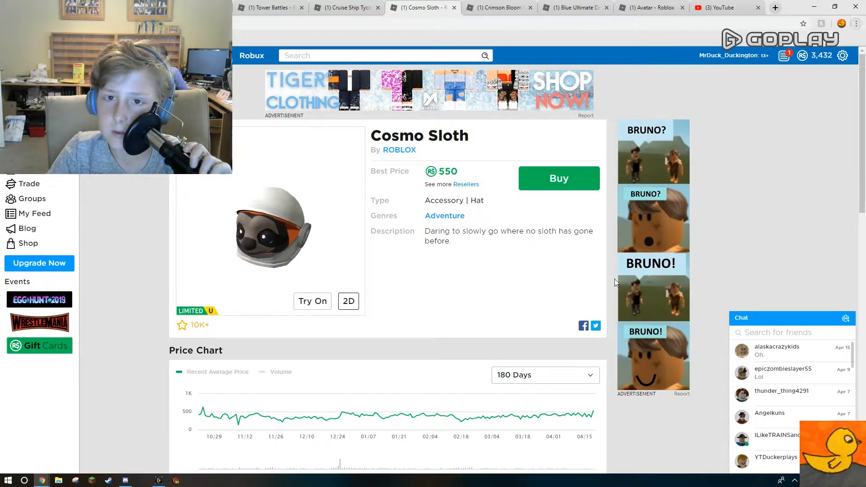
click(312, 301)
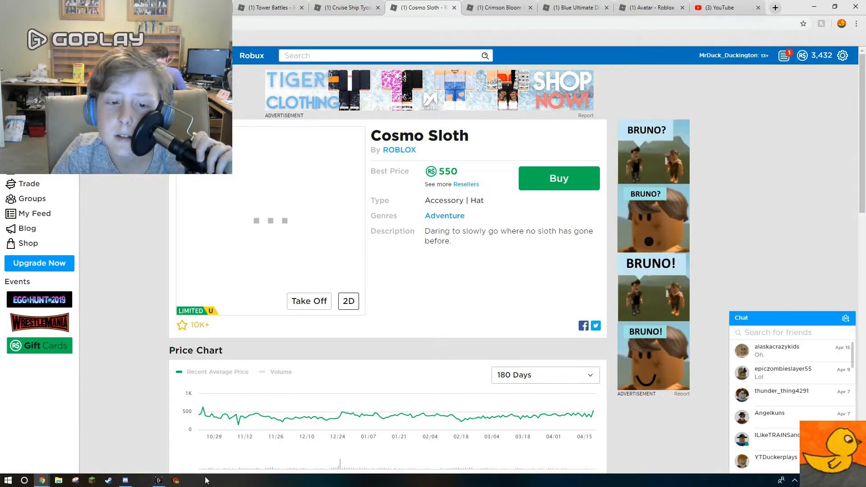
mouse_move(225, 416)
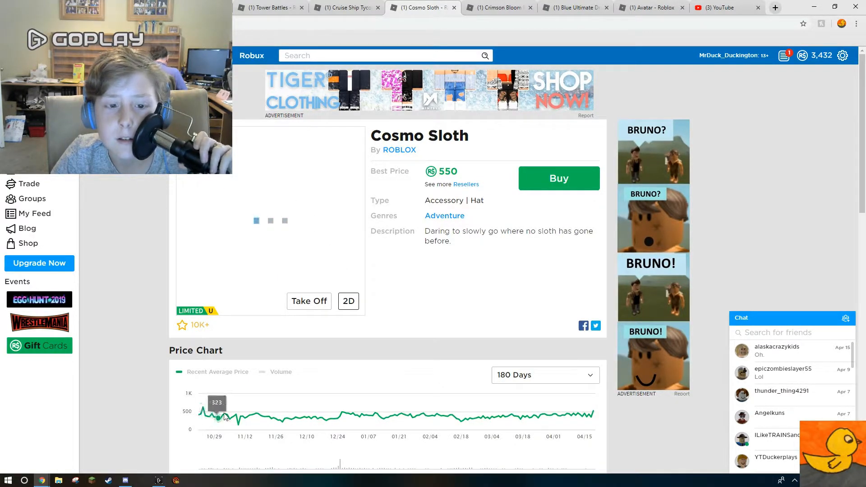
mouse_move(340, 417)
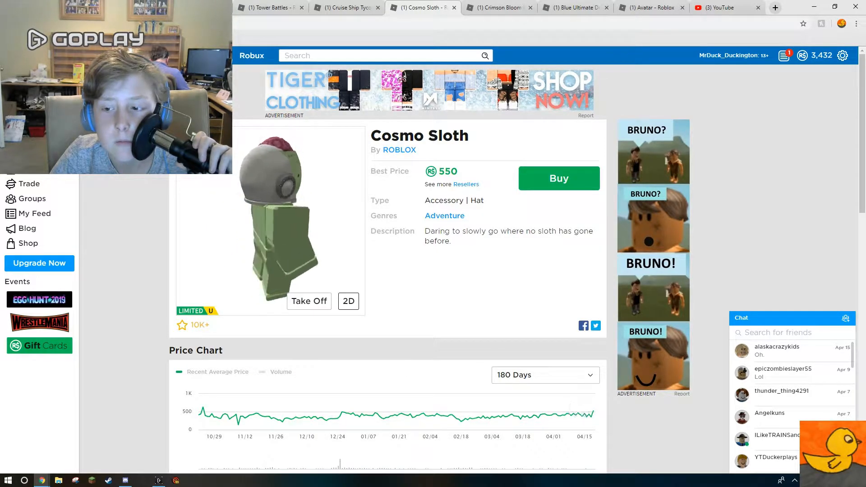
Scroll through the Cosmo Sloth price chart, sales figures and 550–600 Robux resellers
scroll(down, 3)
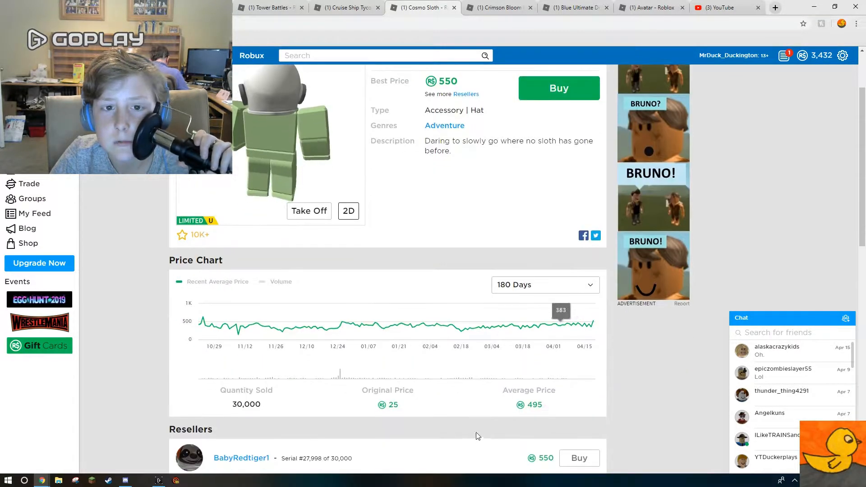
scroll(down, 3)
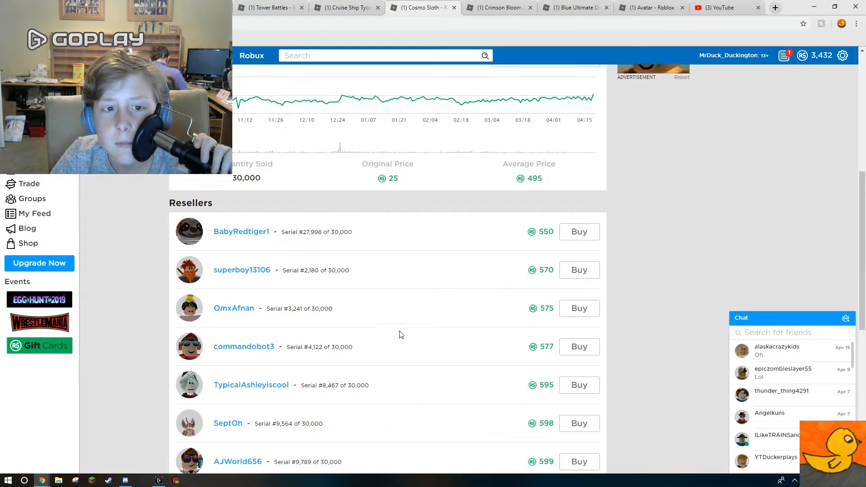
scroll(down, 3)
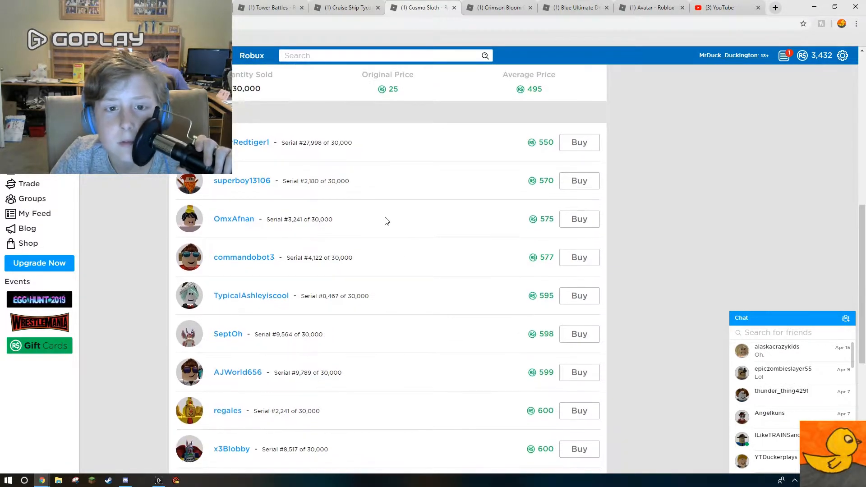
scroll(down, 3)
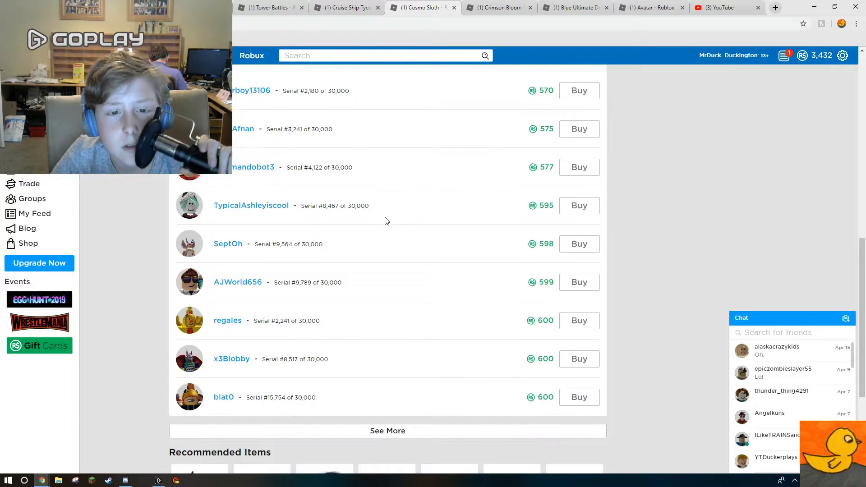
scroll(down, 3)
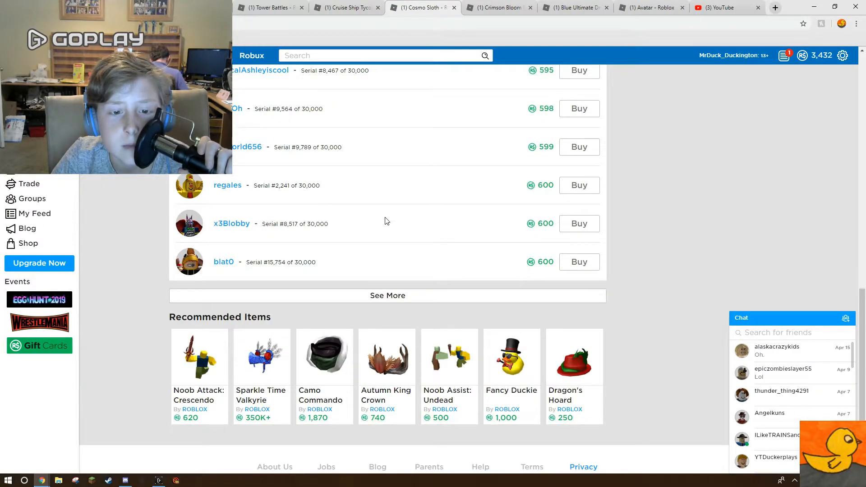
mouse_move(494, 397)
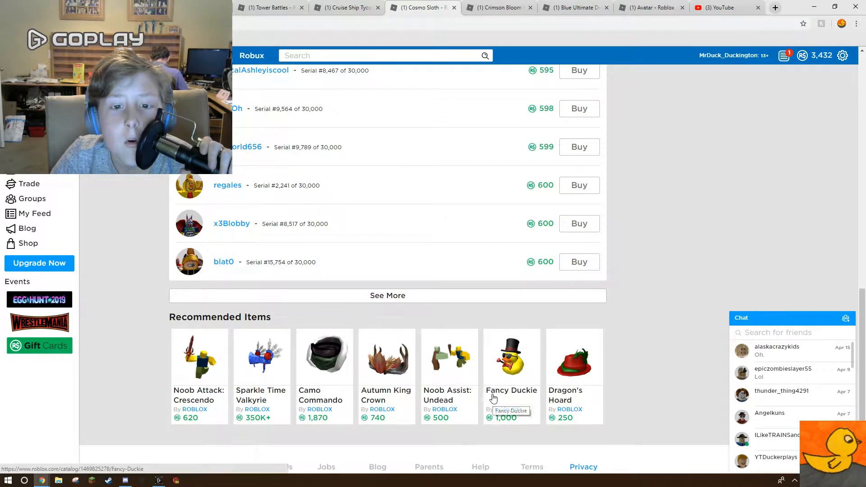
mouse_move(493, 380)
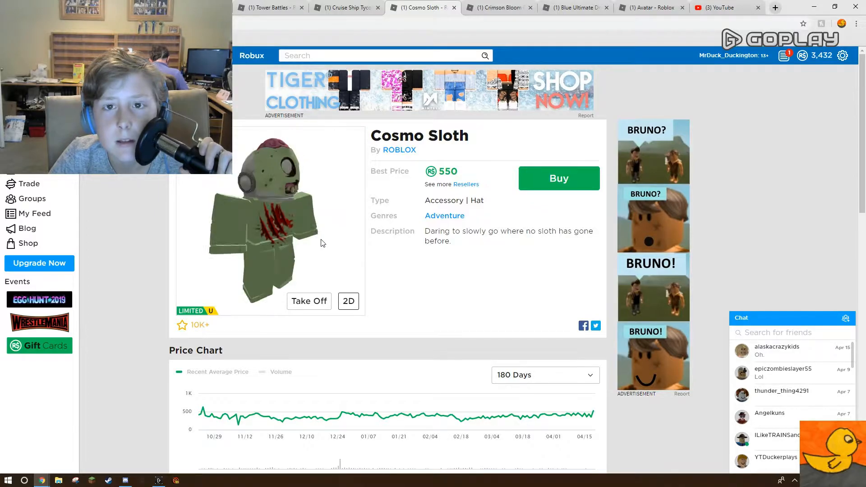
Filter the Avatar Editor to hat items, then return to the Cosmo Sloth page
click(651, 7)
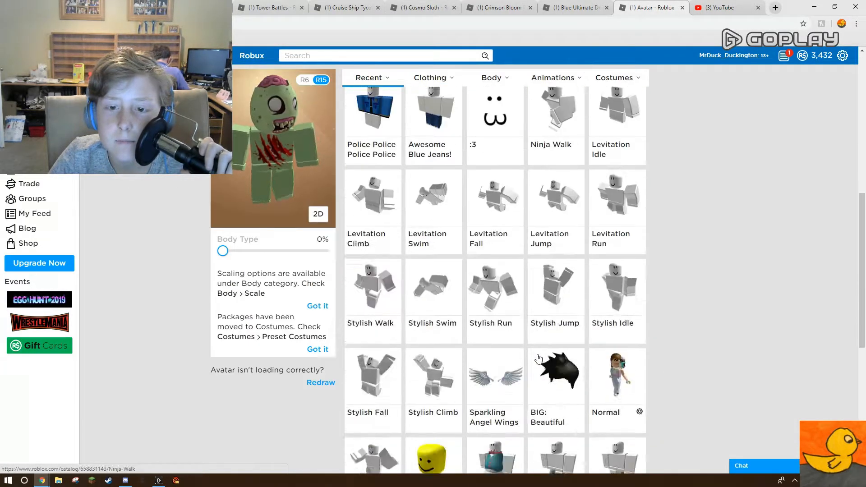
scroll(up, 3)
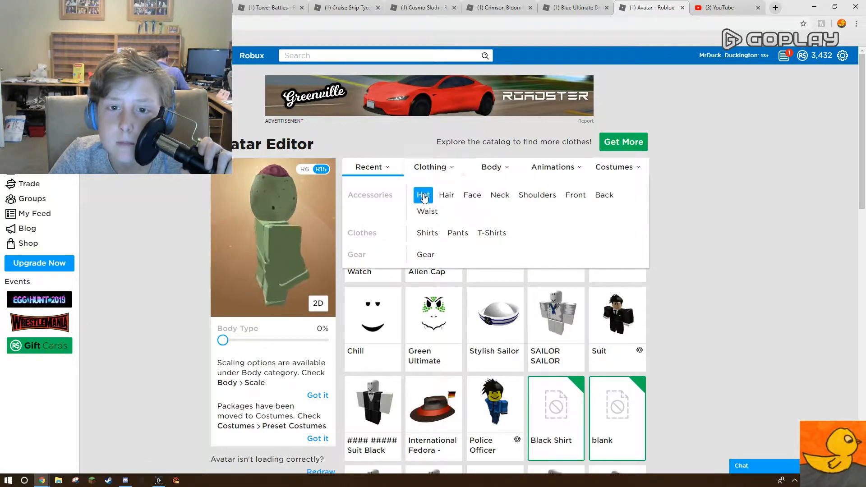
click(369, 167)
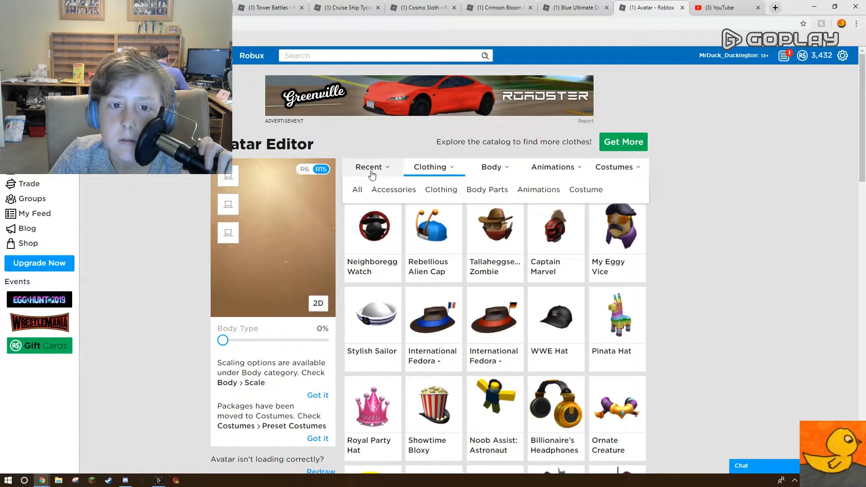
click(420, 7)
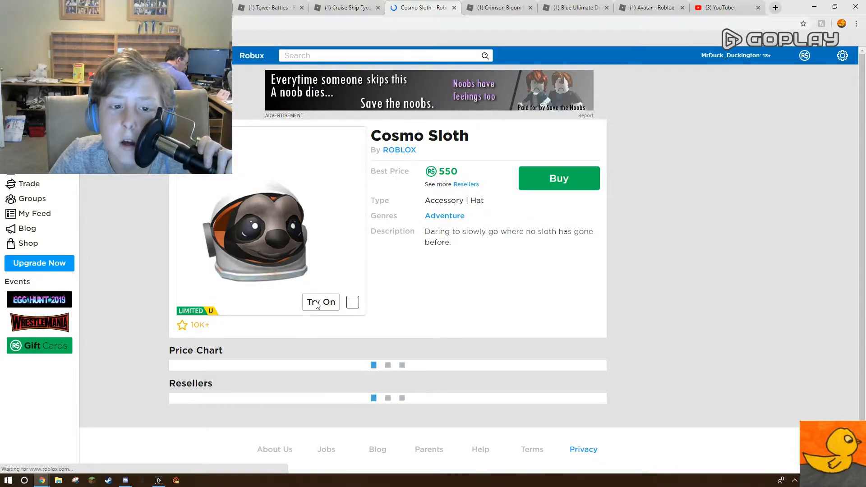
Try the Cosmo Sloth hat on again, glancing at the Crimson Bloom Pauldrons page
click(320, 302)
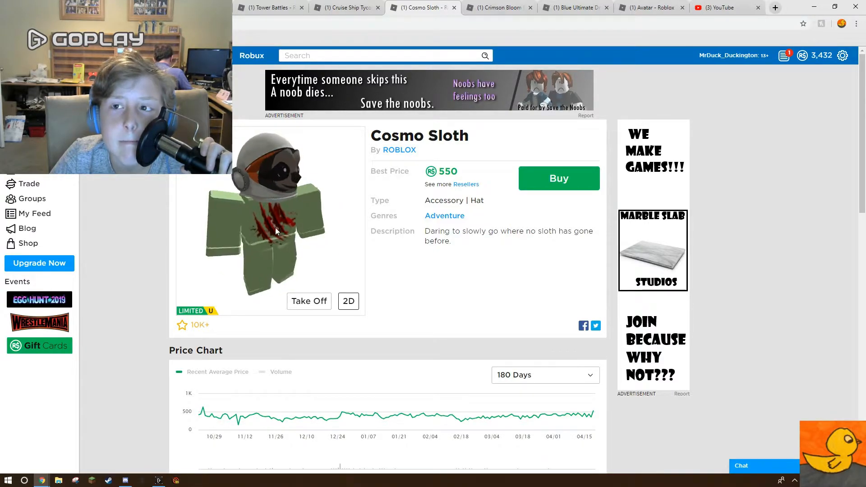
click(496, 7)
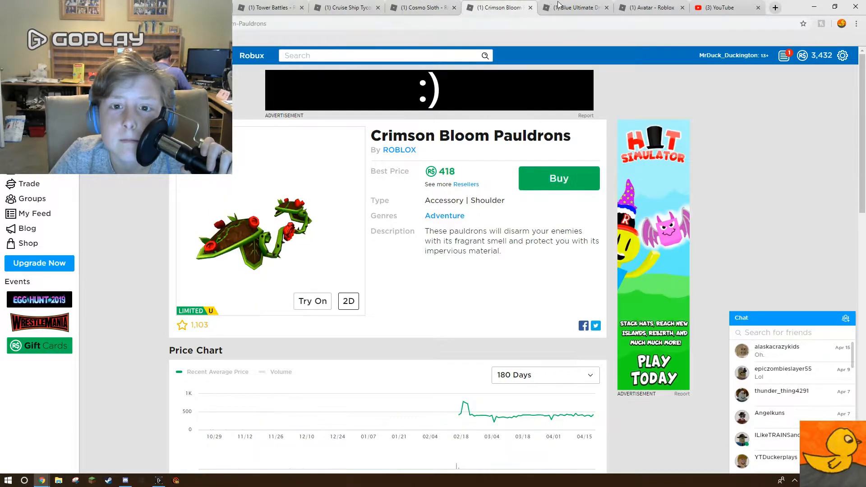
click(423, 7)
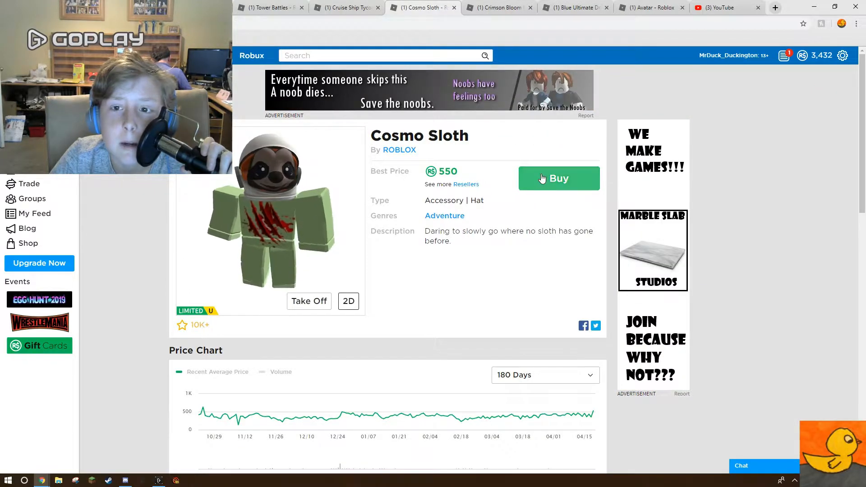
Buy the Cosmo Sloth hat for 550 Robux, then move to the Crimson Bloom Pauldrons page
click(558, 178)
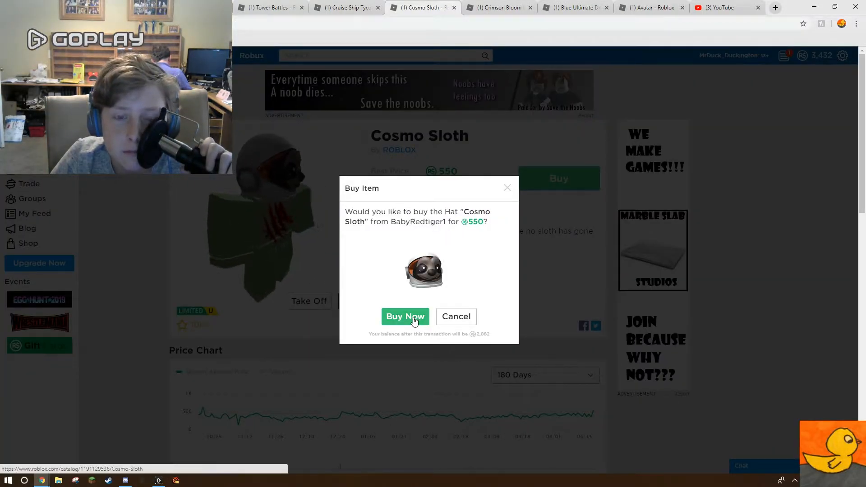
click(405, 316)
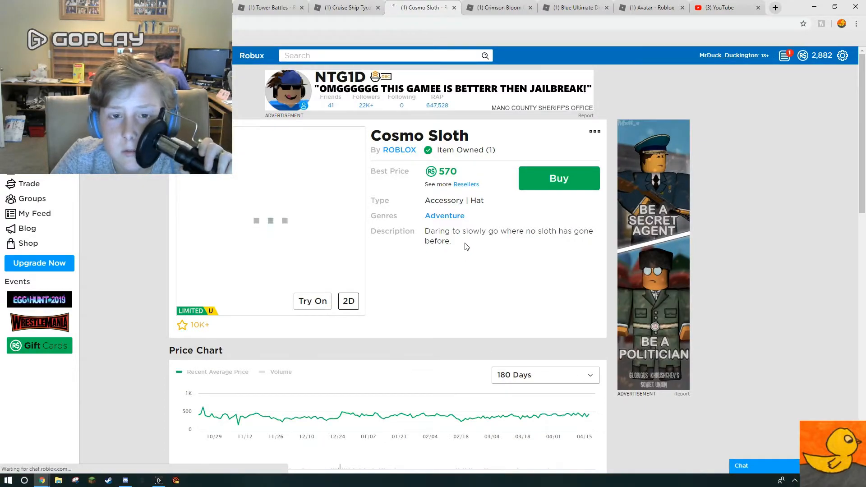
scroll(down, 3)
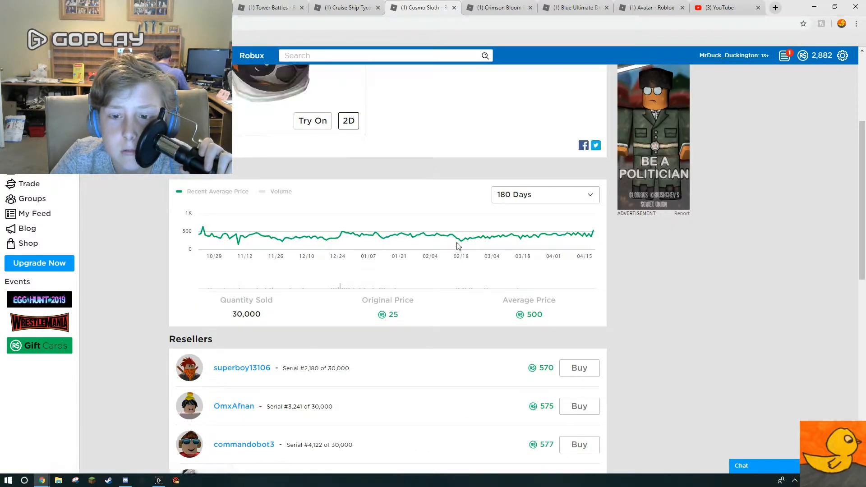
click(497, 7)
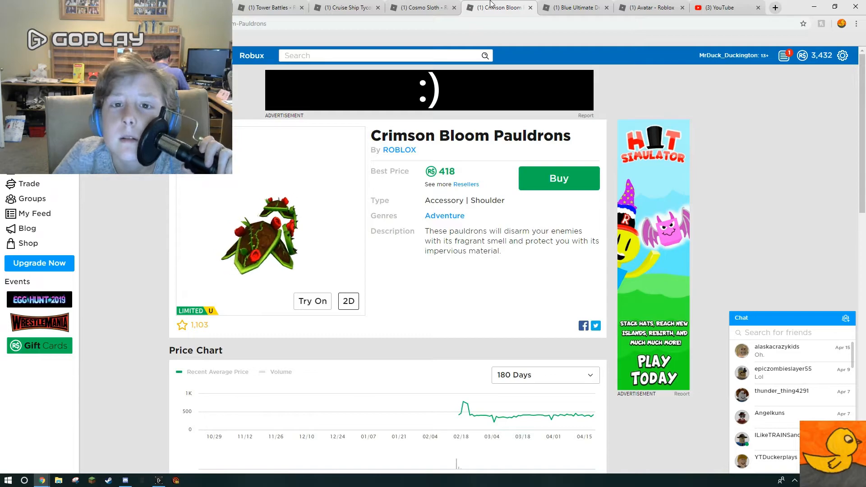
Confirm Cosmo Sloth is owned, try on the Crimson Bloom Pauldrons, then go to Blue Ultimate Dragon Face
click(422, 7)
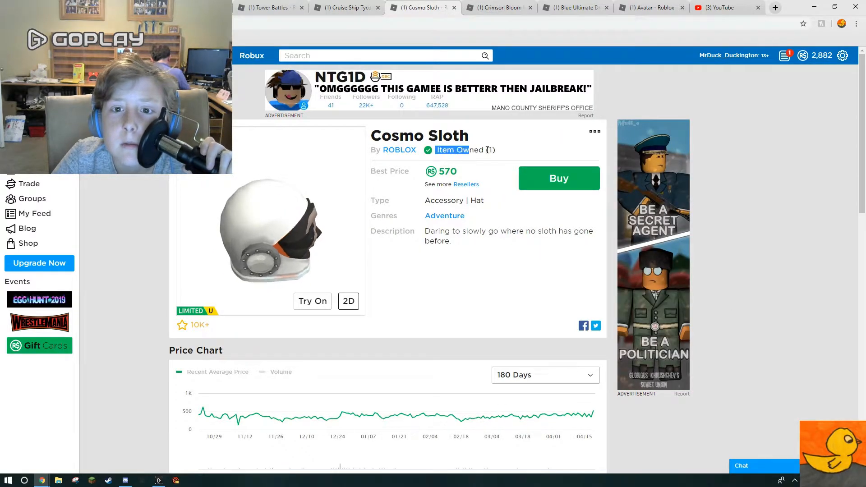
click(497, 7)
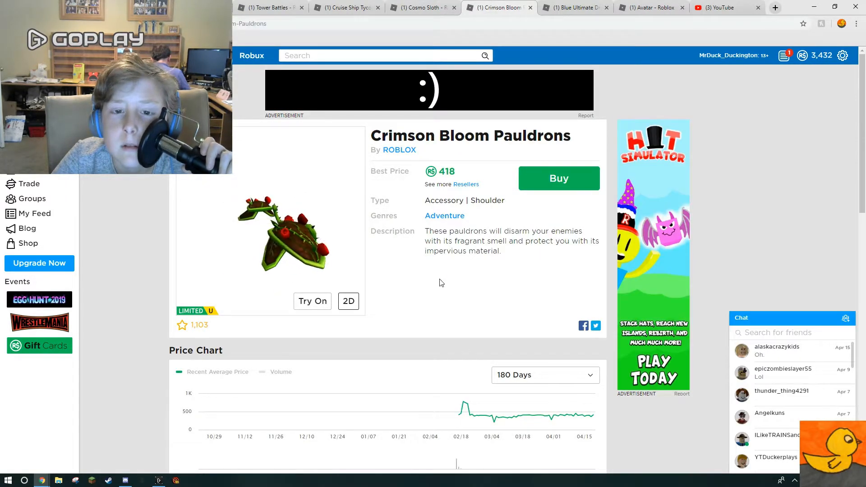
click(312, 301)
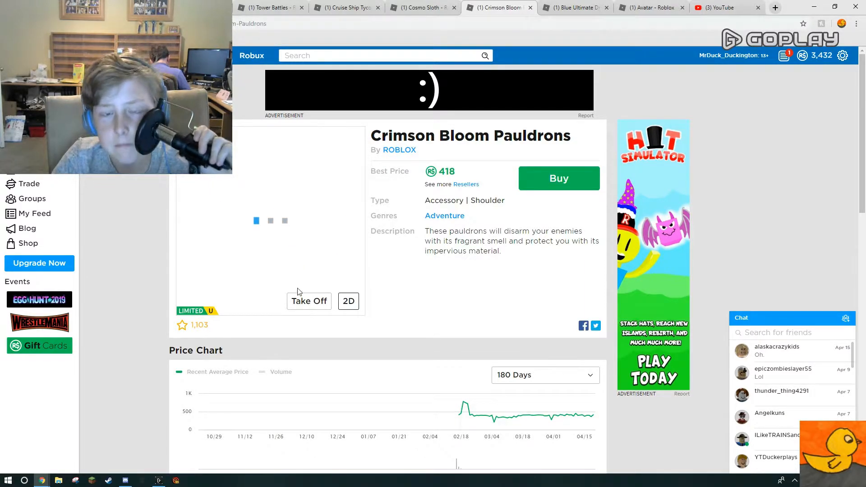
mouse_move(307, 213)
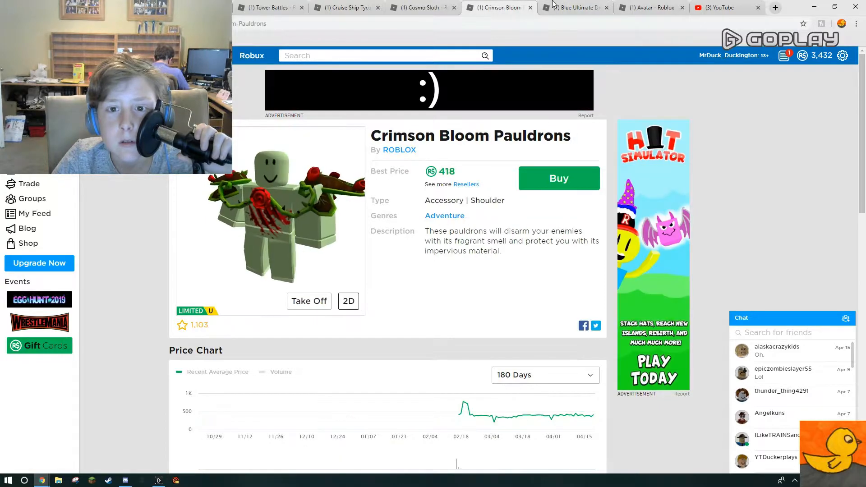
click(574, 7)
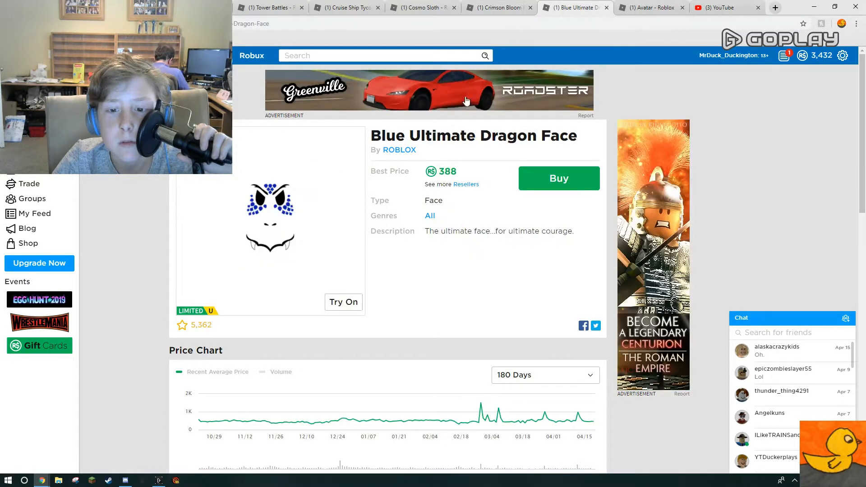
mouse_move(248, 422)
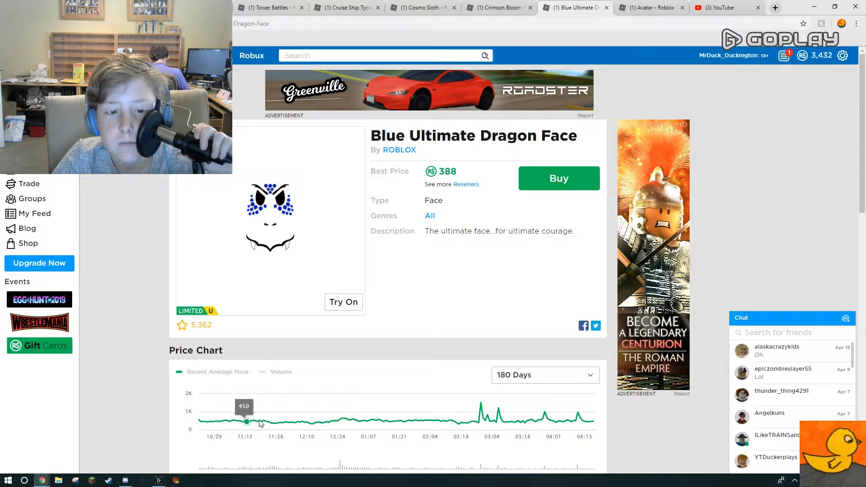
mouse_move(599, 430)
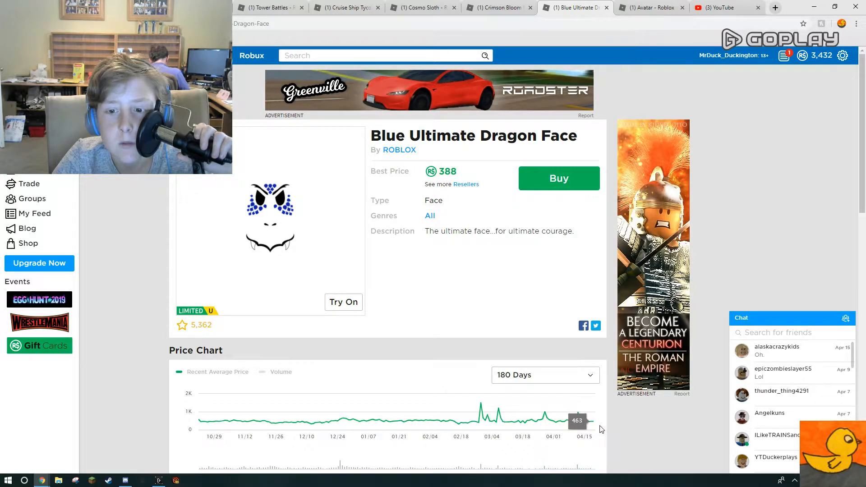
mouse_move(467, 183)
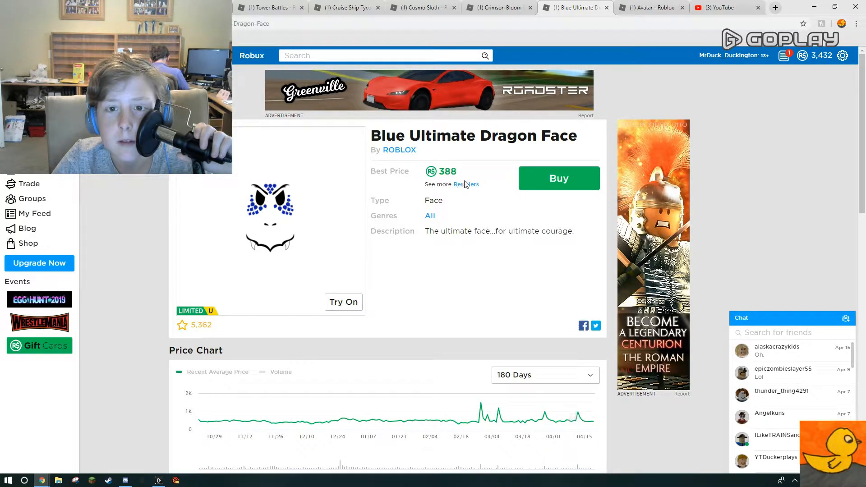
Attempt buying the face from the 388 reseller and cancel when the price jumps to 500
scroll(down, 3)
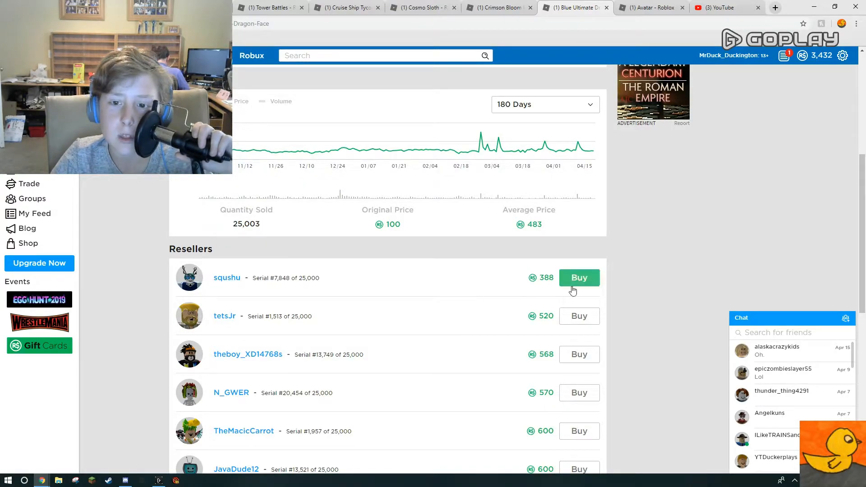
click(579, 277)
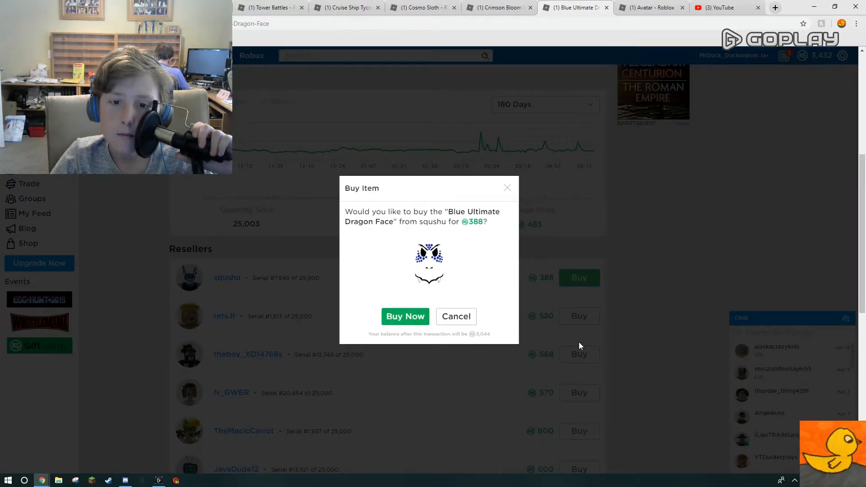
click(405, 316)
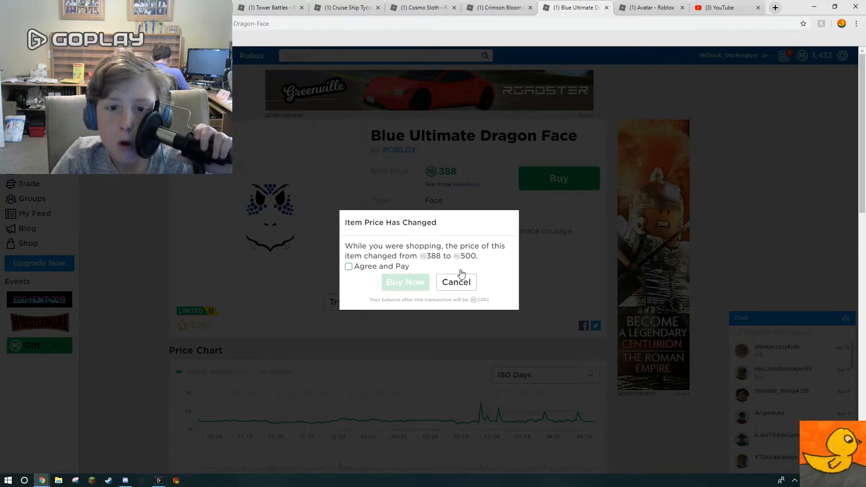
click(456, 282)
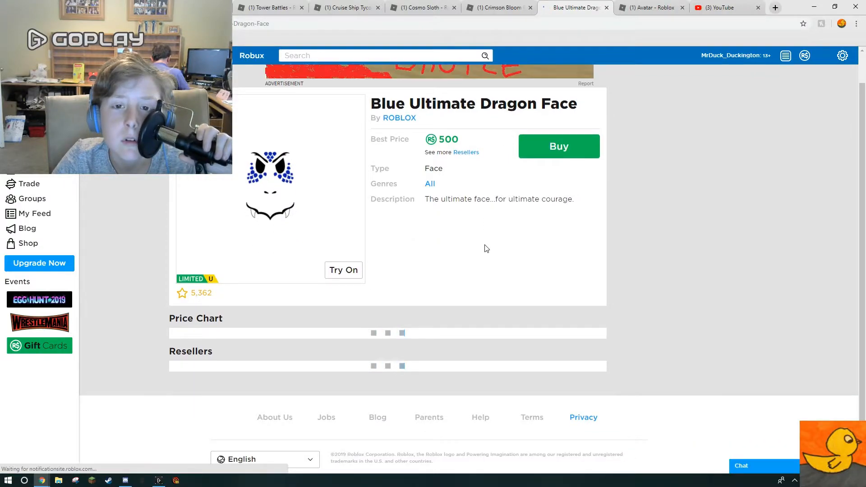
Look over the remaining resellers, then switch to the Crimson Bloom Pauldrons page
scroll(down, 3)
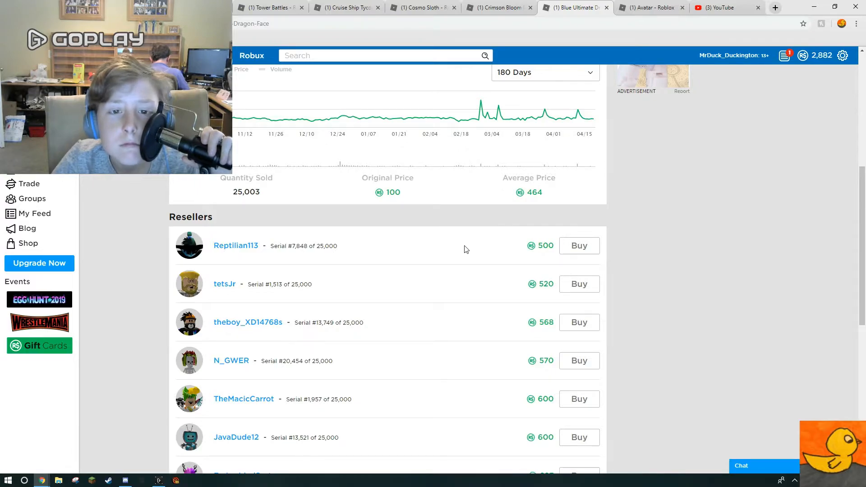
scroll(down, 3)
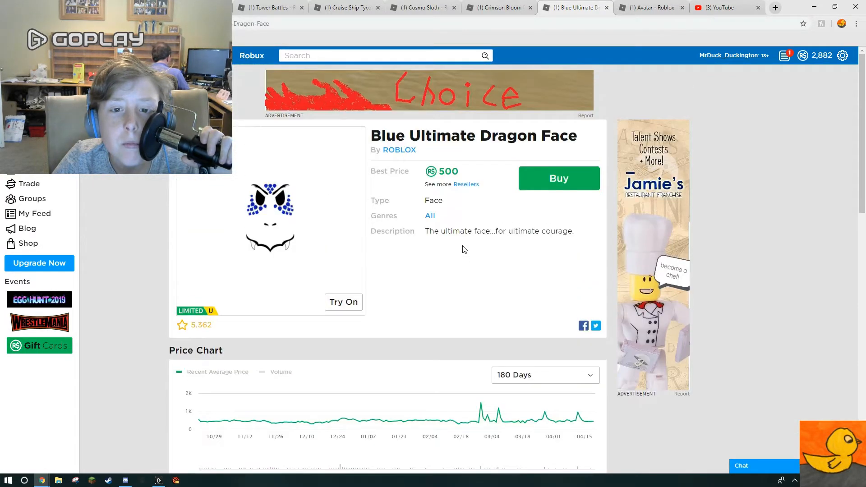
click(494, 7)
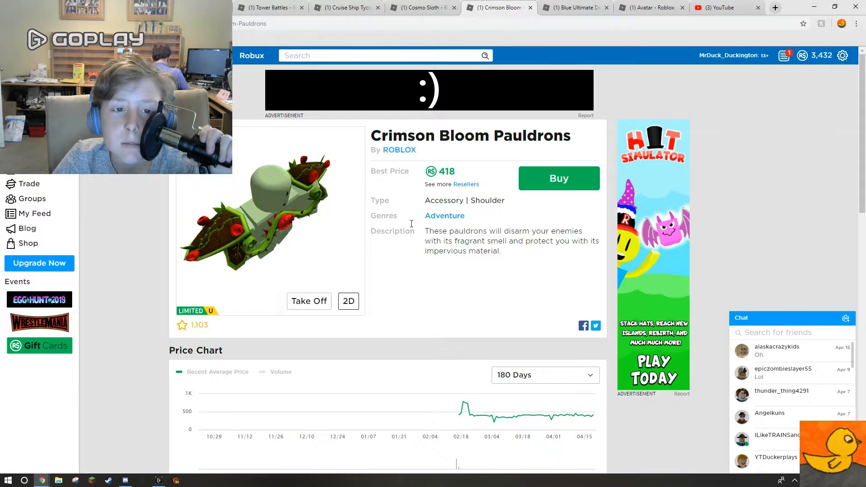
Buy the Crimson Bloom Pauldrons for 418 Robux and close the Blue Ultimate Dragon Face page
click(558, 178)
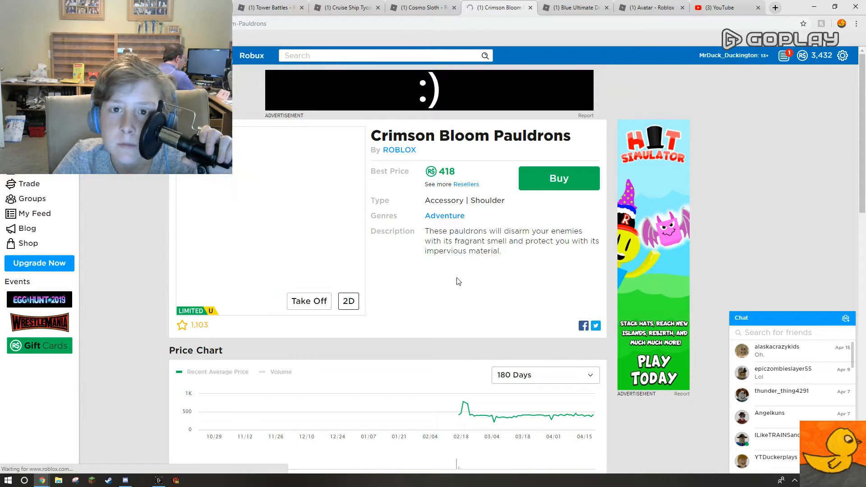
click(575, 7)
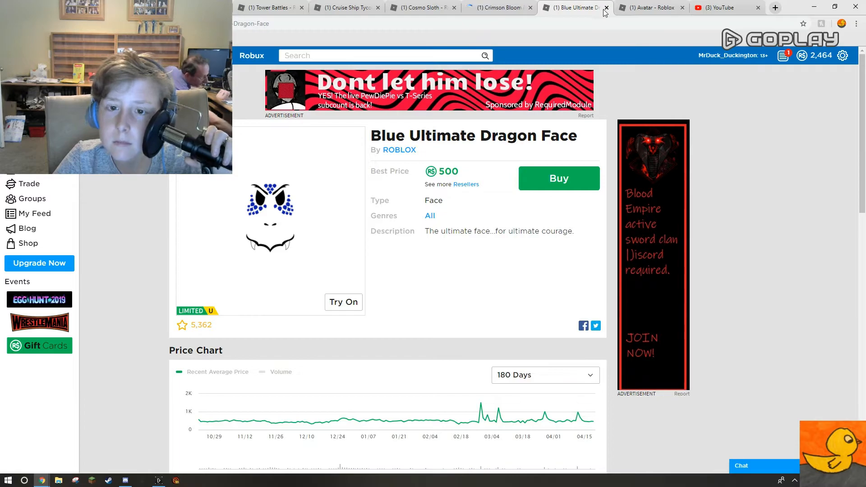
click(607, 7)
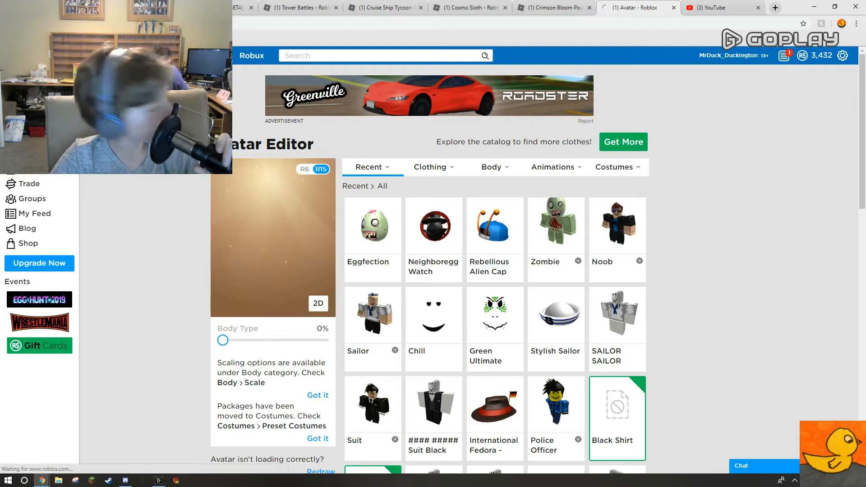
Reload the Avatar Editor and put the Crimson Bloom on the avatar
click(318, 303)
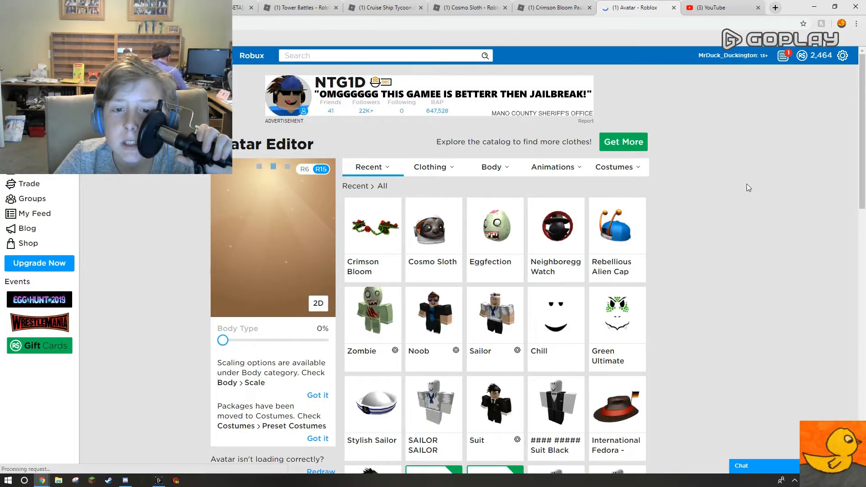
click(373, 226)
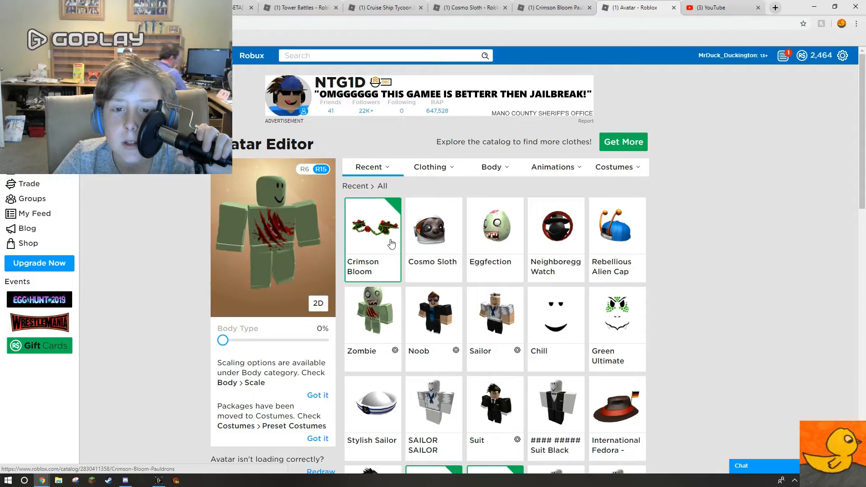
scroll(down, 3)
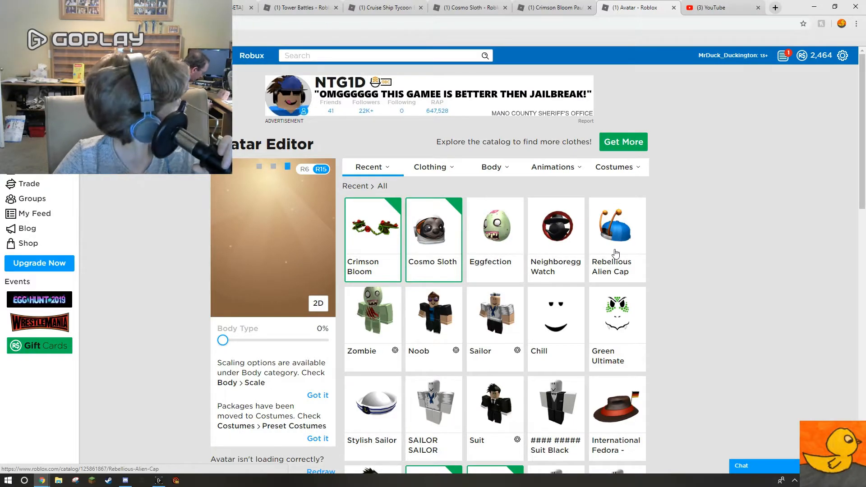
Browse shoulder accessories, try the Ivory Bloom Pauldrons, then switch back to Crimson Bloom
click(431, 167)
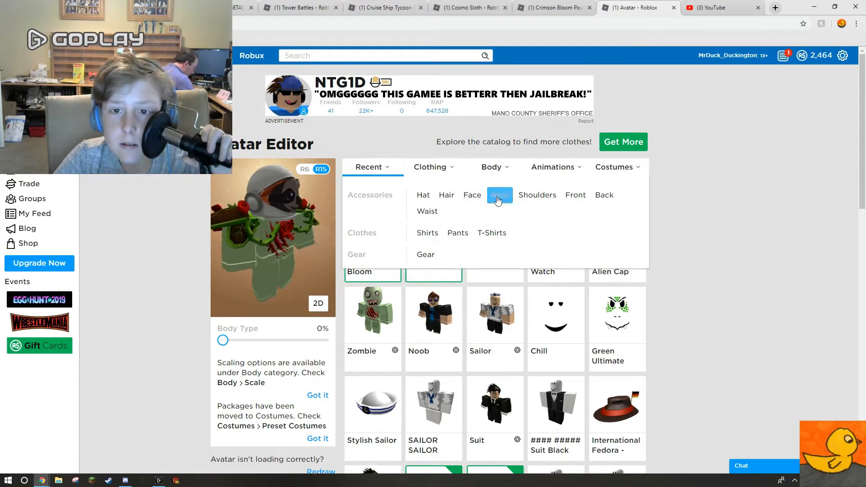
click(499, 195)
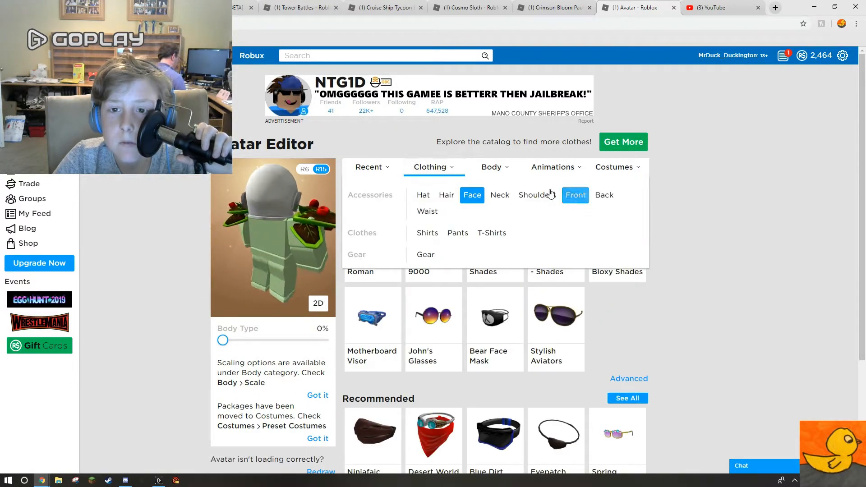
click(535, 195)
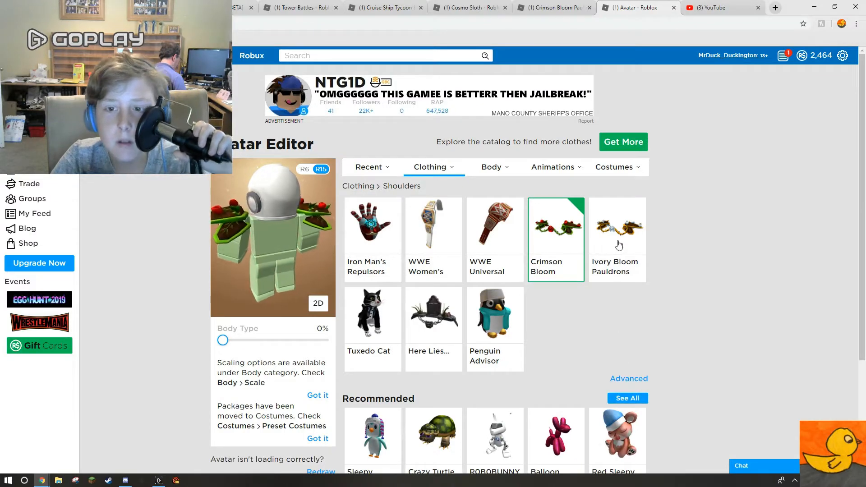
click(617, 225)
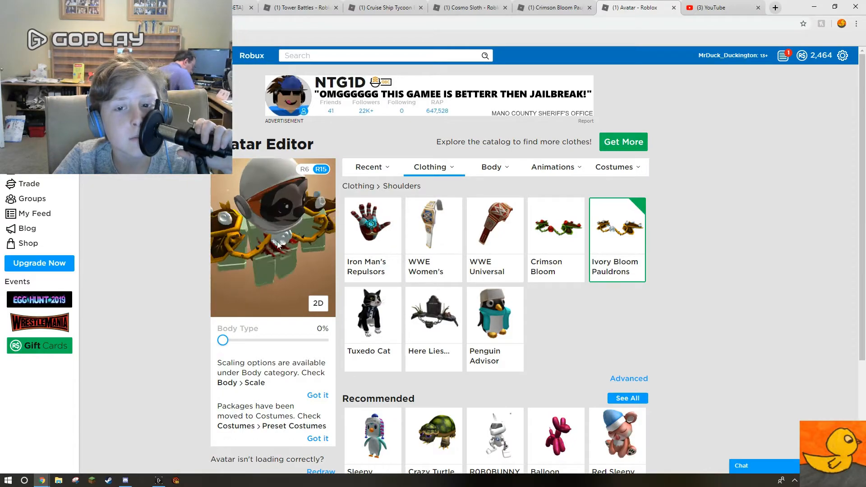
click(555, 225)
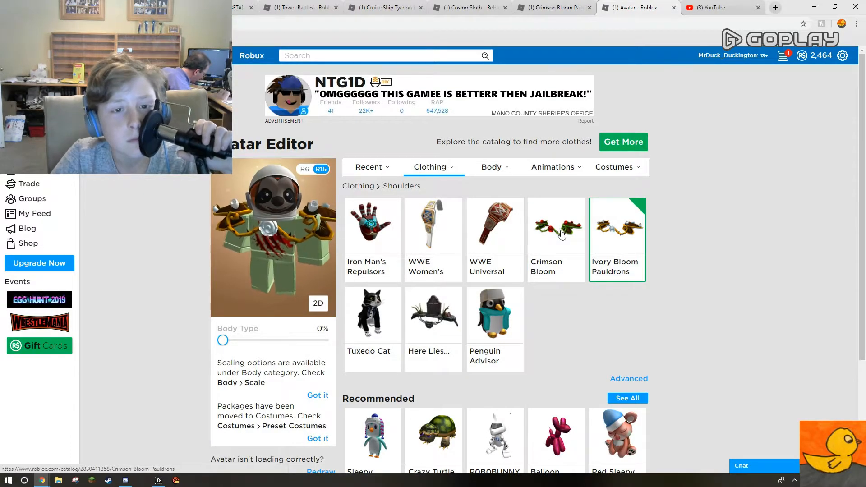
click(368, 167)
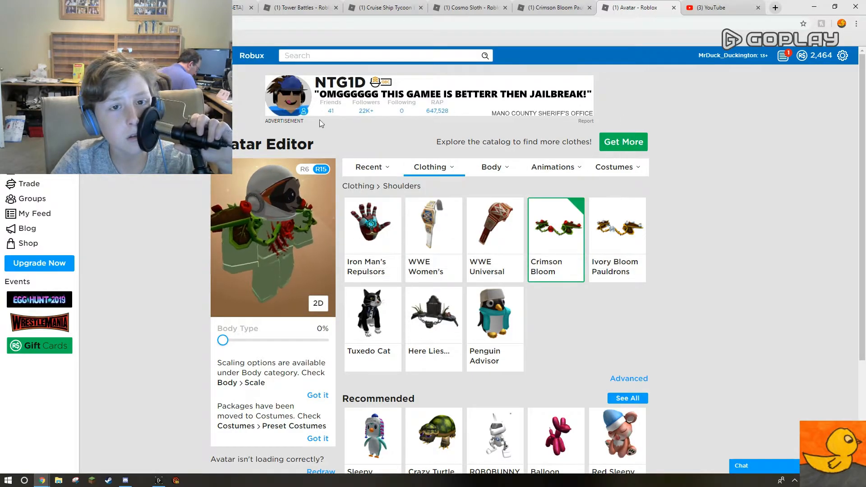
Go to the Roblox home page and open the full list of 84 friends
click(554, 225)
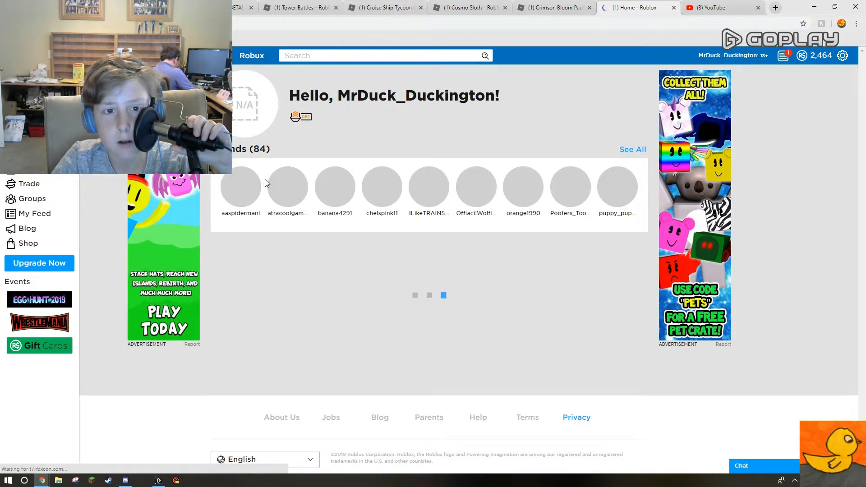
mouse_move(240, 184)
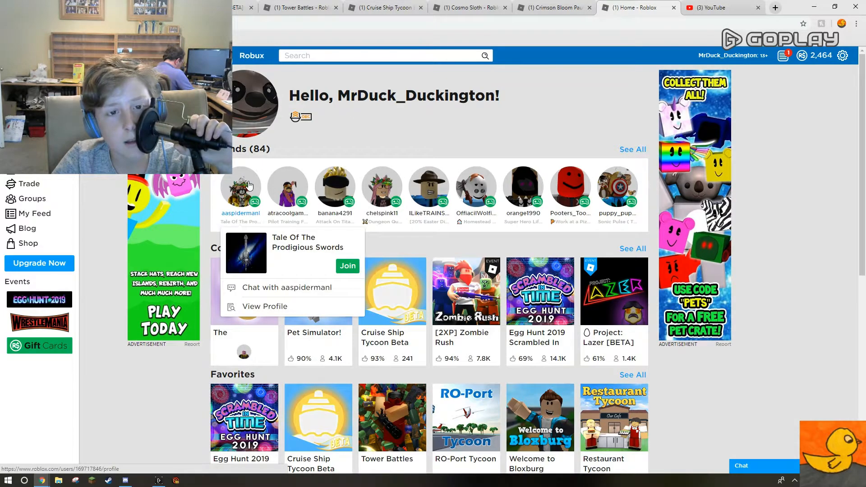
mouse_move(429, 185)
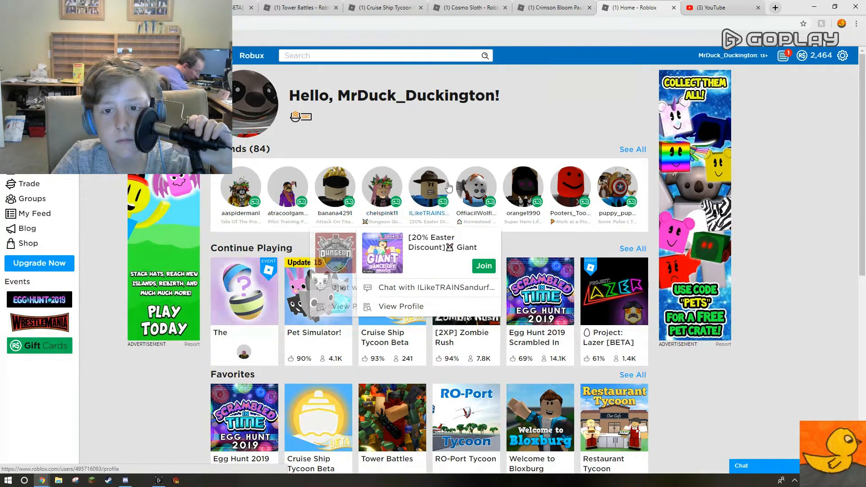
mouse_move(617, 185)
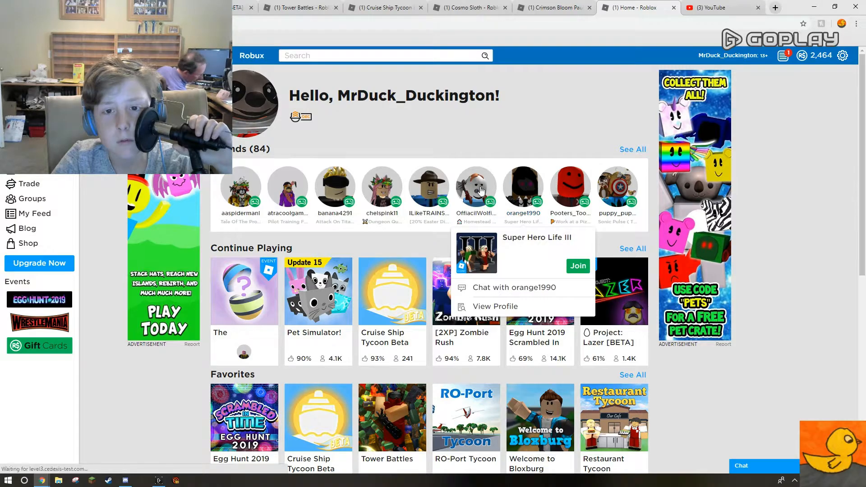
click(632, 149)
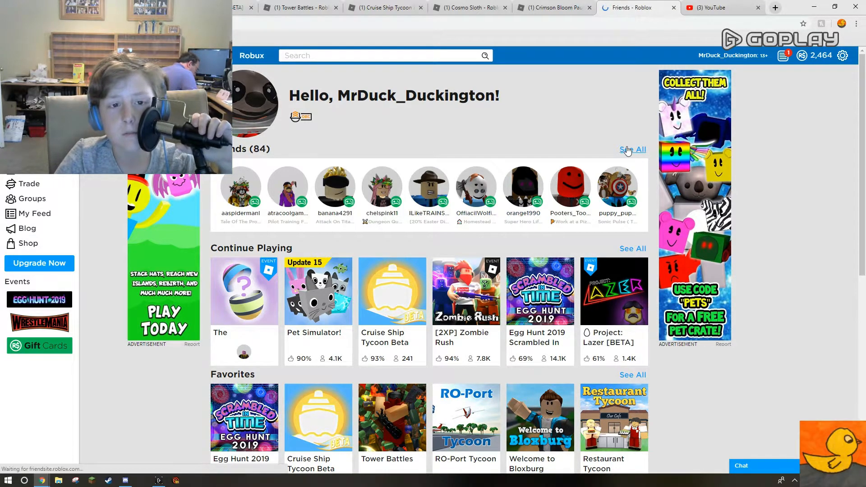
Open a friend's profile in a new tab and close it again
click(631, 149)
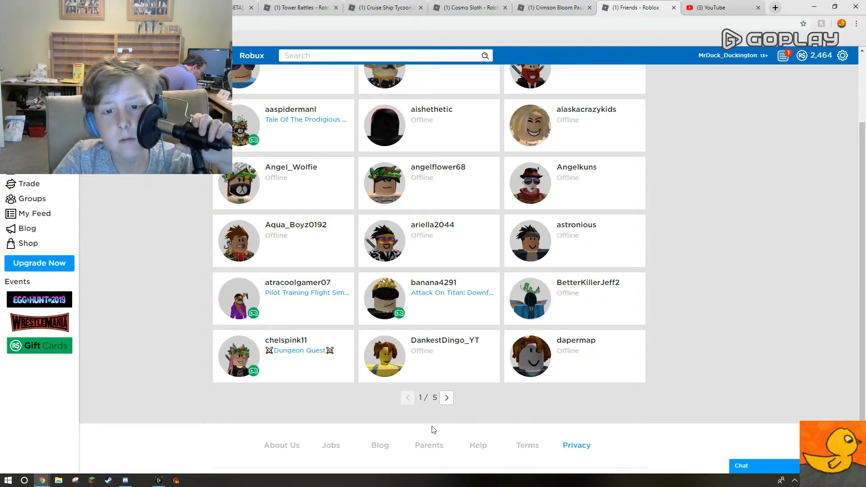
scroll(up, 3)
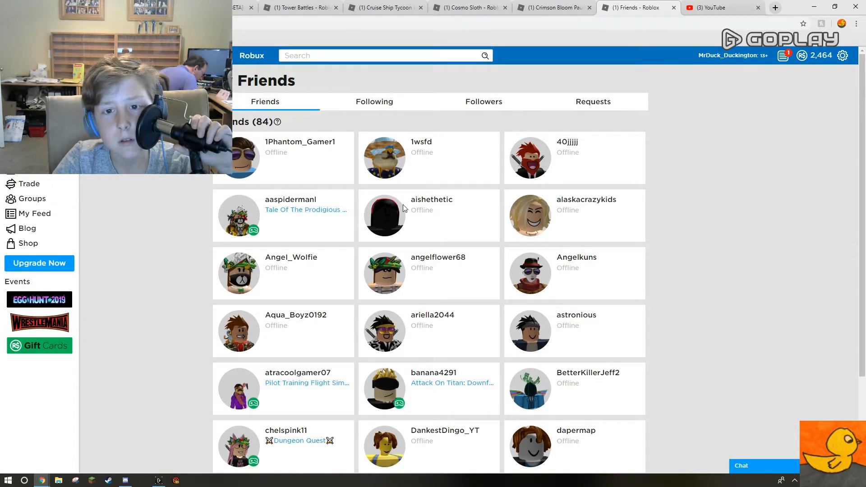
right_click(384, 216)
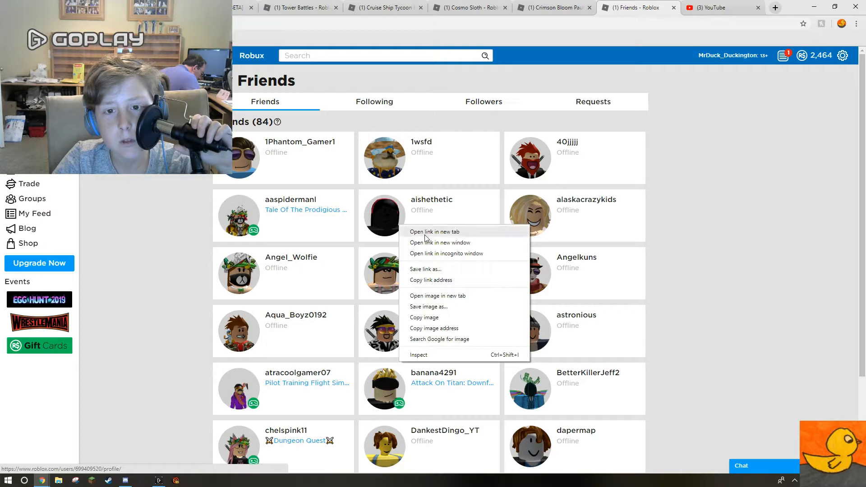
click(434, 232)
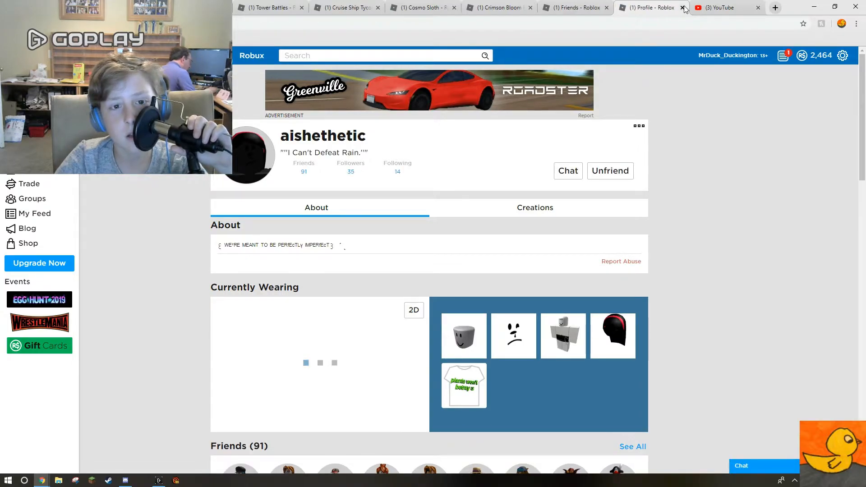
click(684, 7)
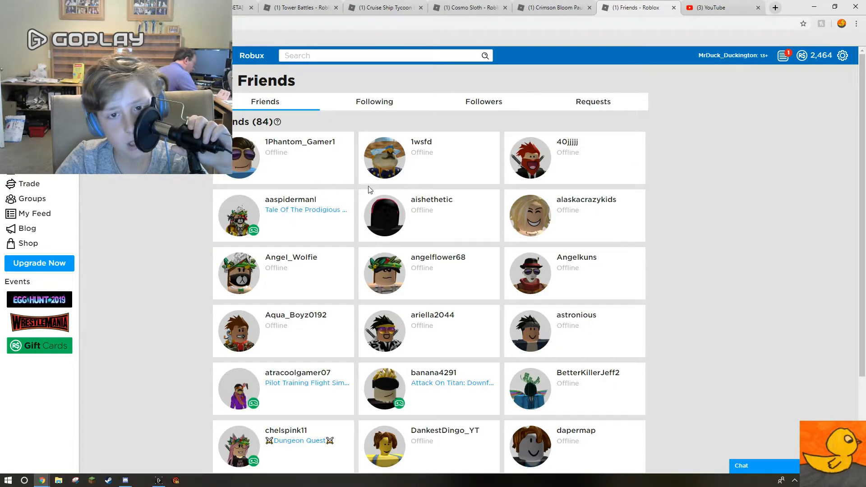
scroll(down, 3)
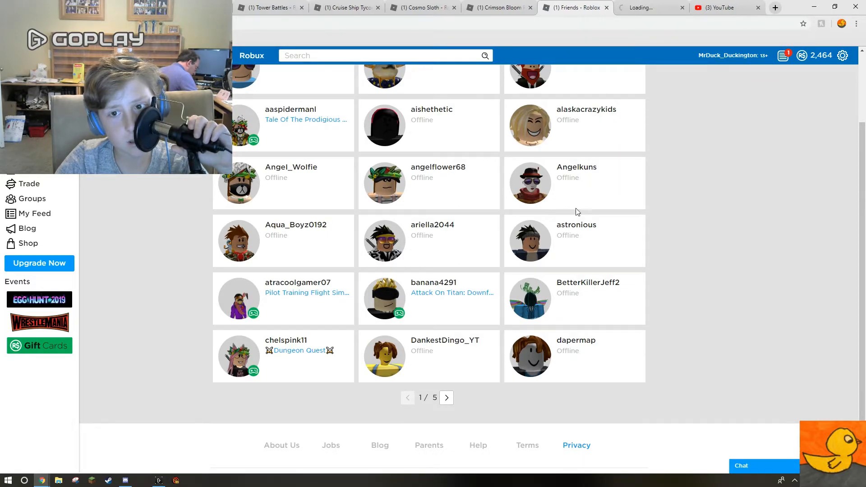
right_click(575, 287)
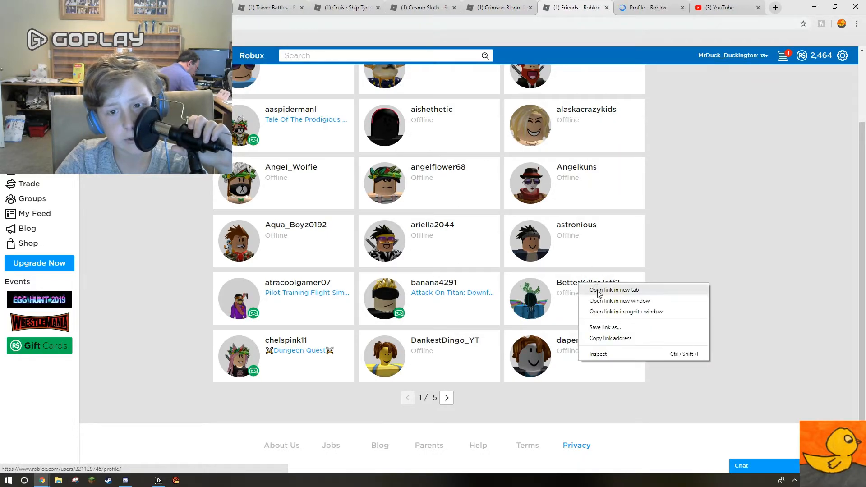
click(614, 290)
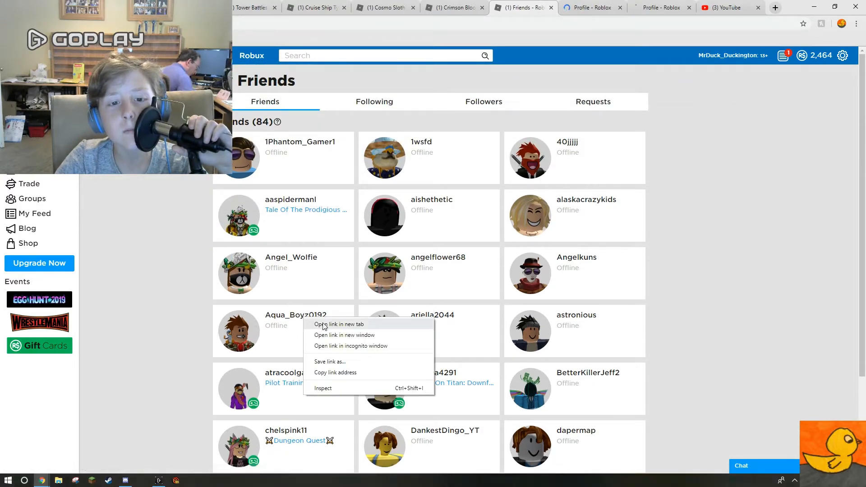
click(338, 323)
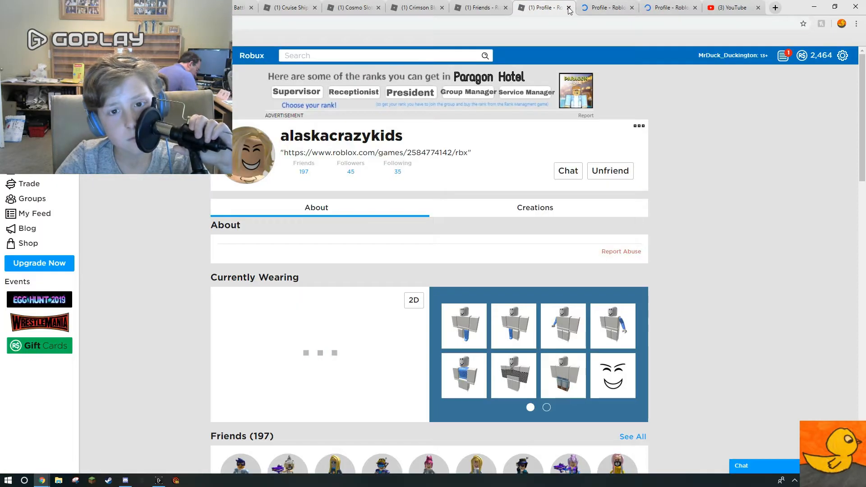
click(567, 8)
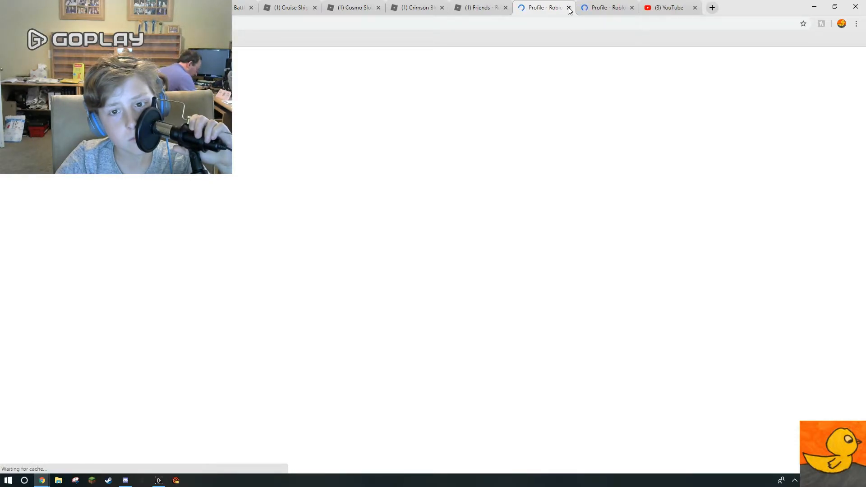
click(568, 7)
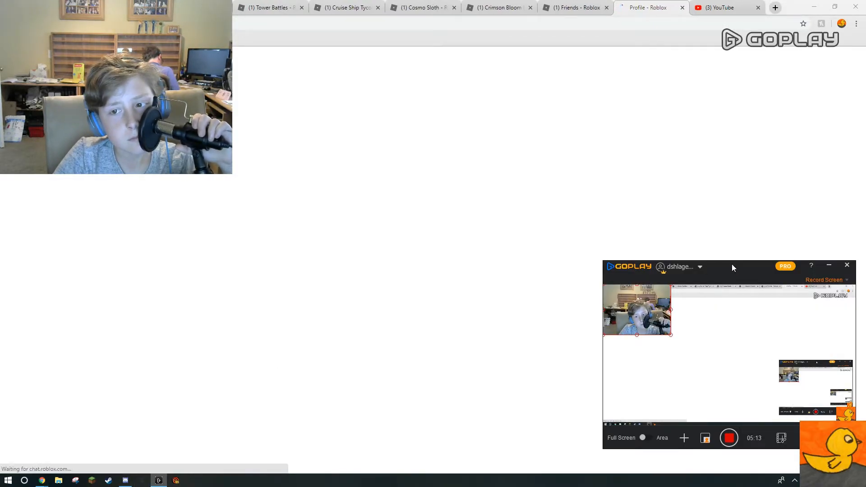
click(649, 7)
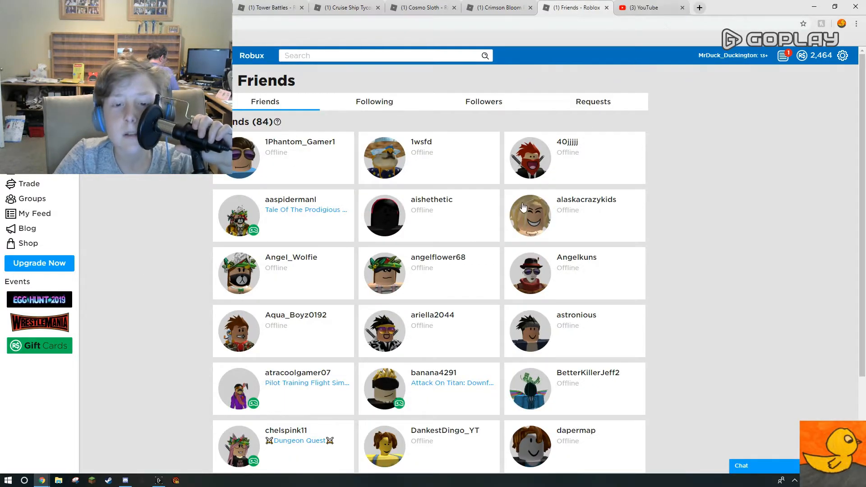
click(447, 370)
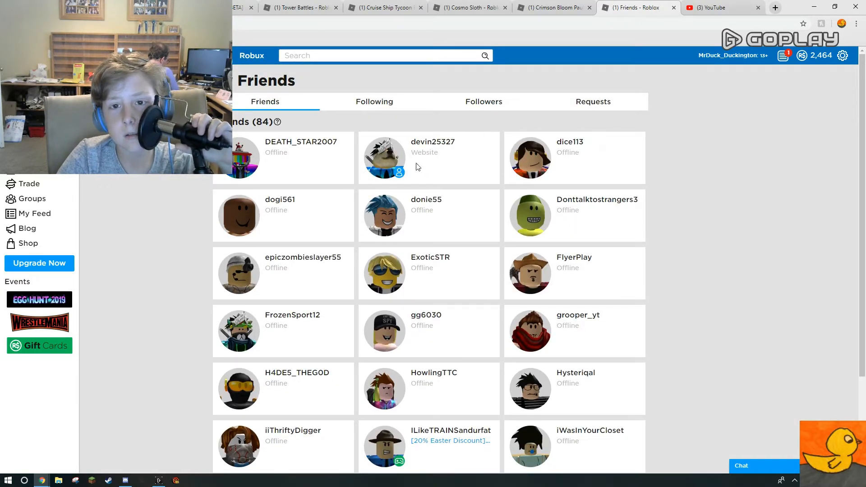
scroll(down, 3)
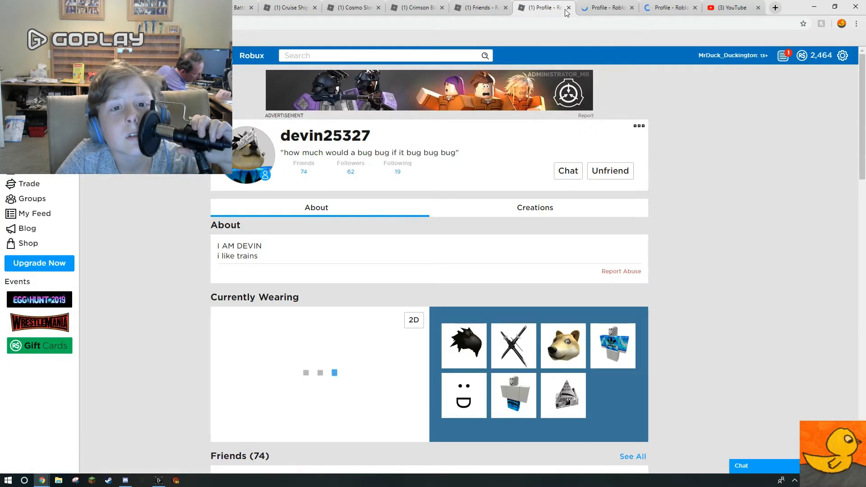
click(568, 7)
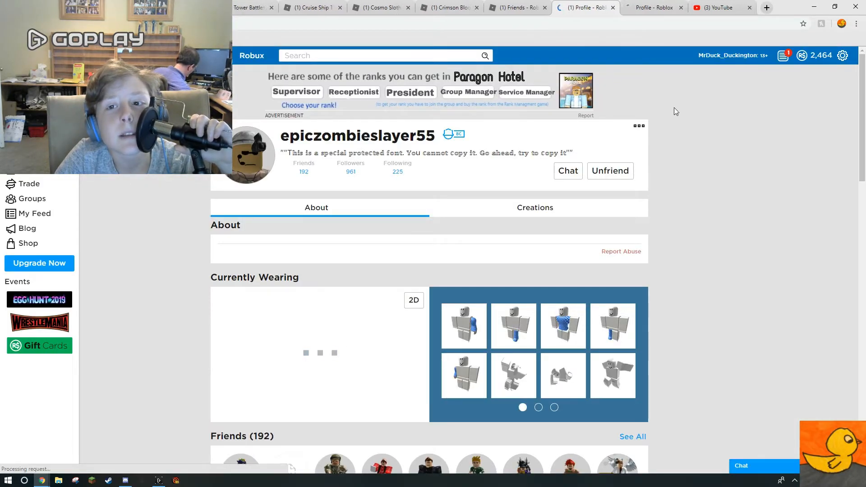
click(638, 126)
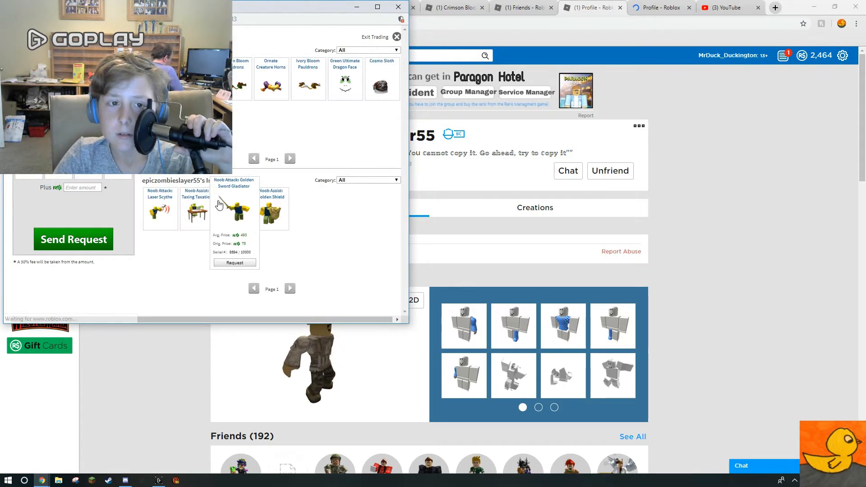
mouse_move(387, 124)
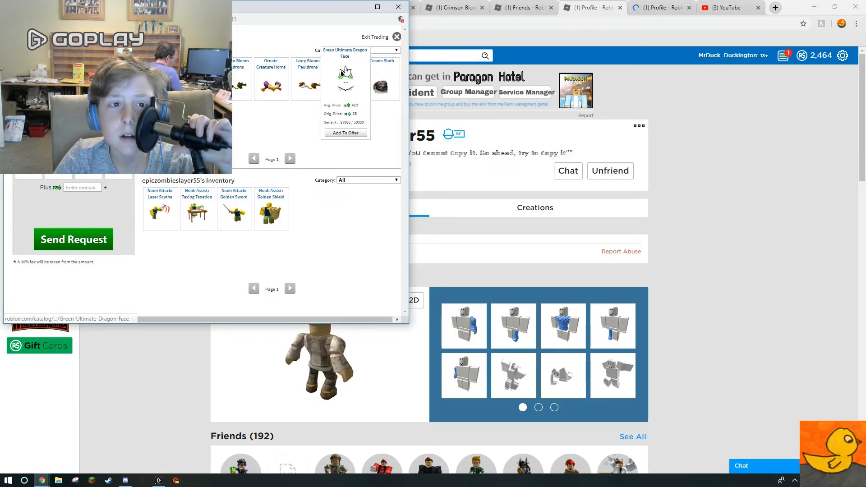
click(270, 77)
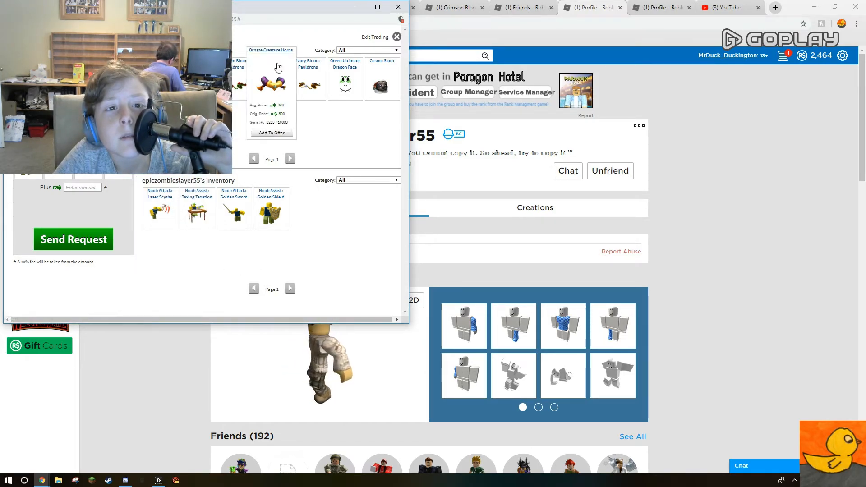
click(381, 80)
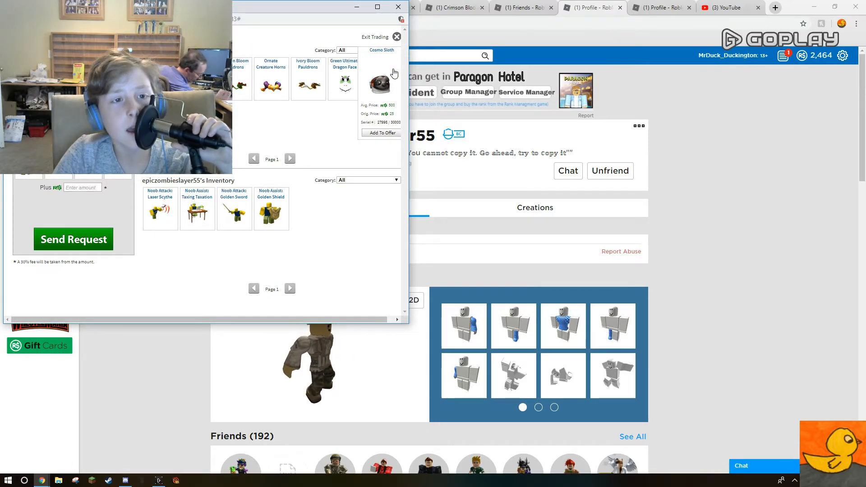
click(308, 80)
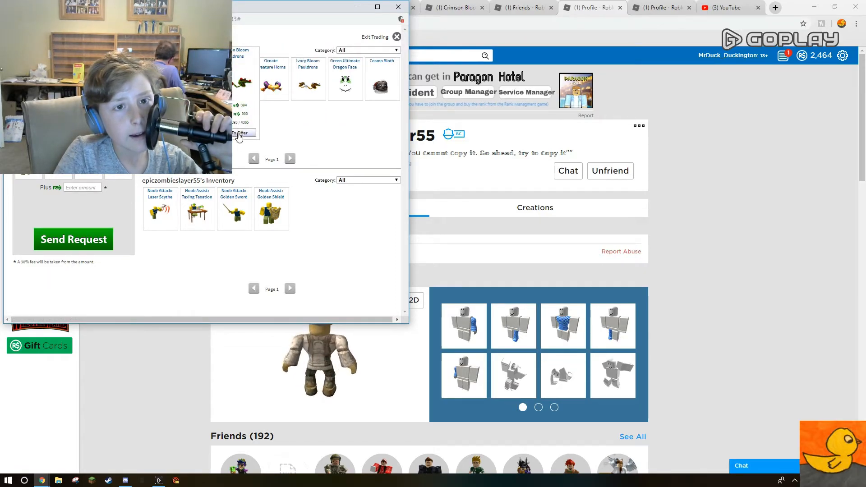
Add Crimson Bloom Pauldrons and Ornate Creature Horns to the offer, then return to the profile
click(272, 79)
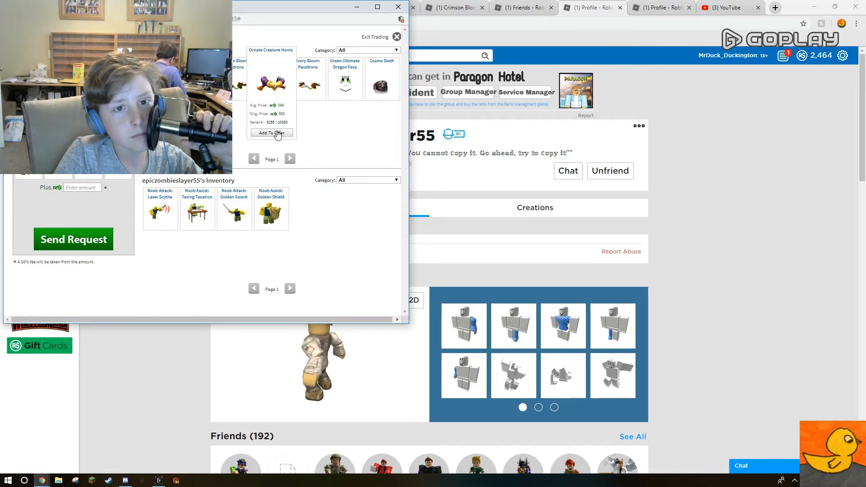
click(271, 132)
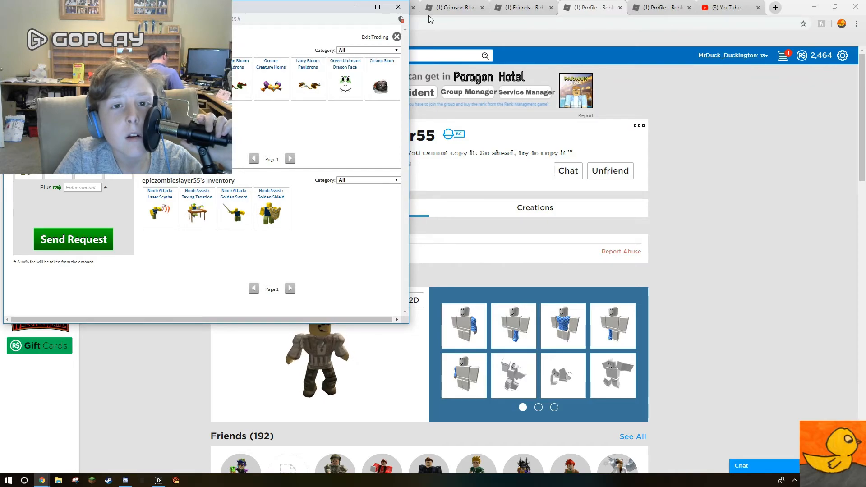
click(397, 6)
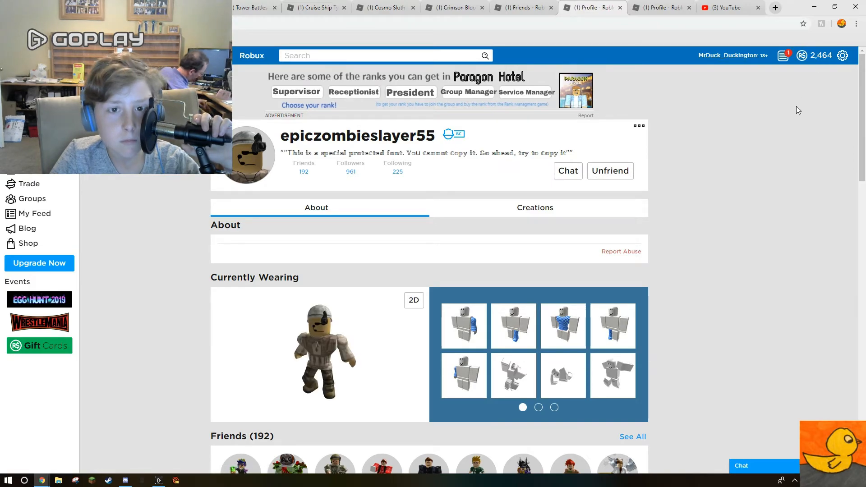
Compare the Crimson Bloom Pauldrons, Cosmo Sloth and Cruise Ship Tycoon Beta pages
click(453, 8)
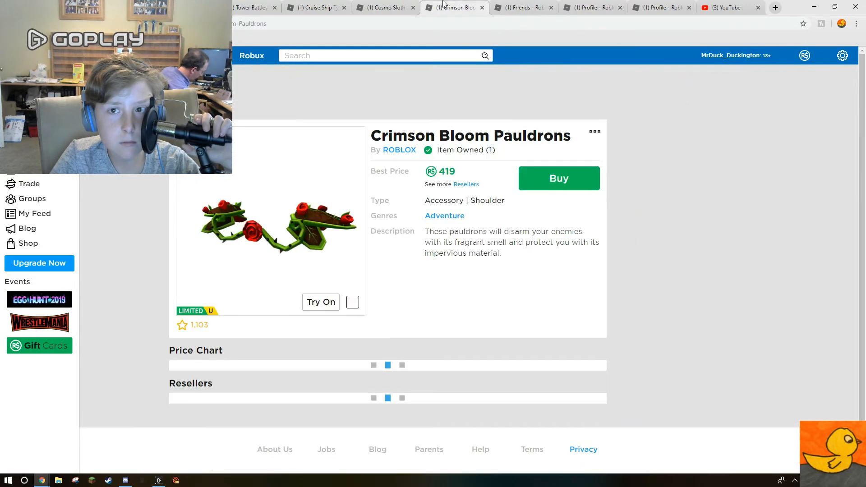
click(386, 7)
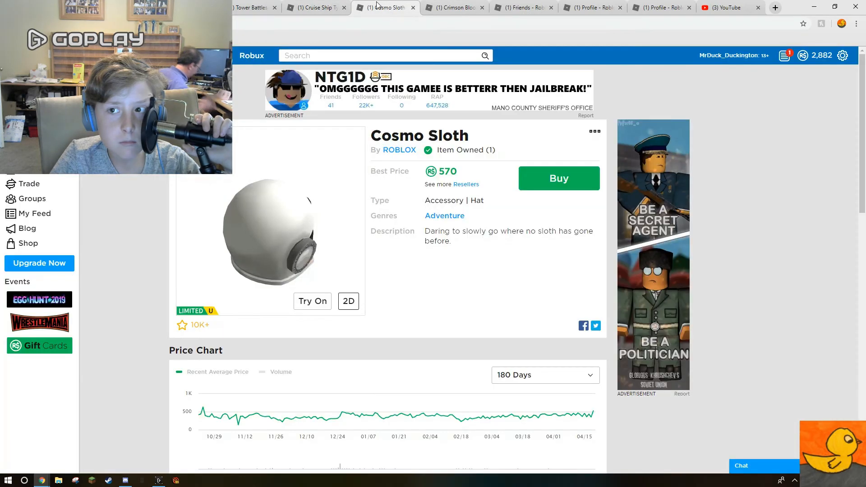
click(313, 7)
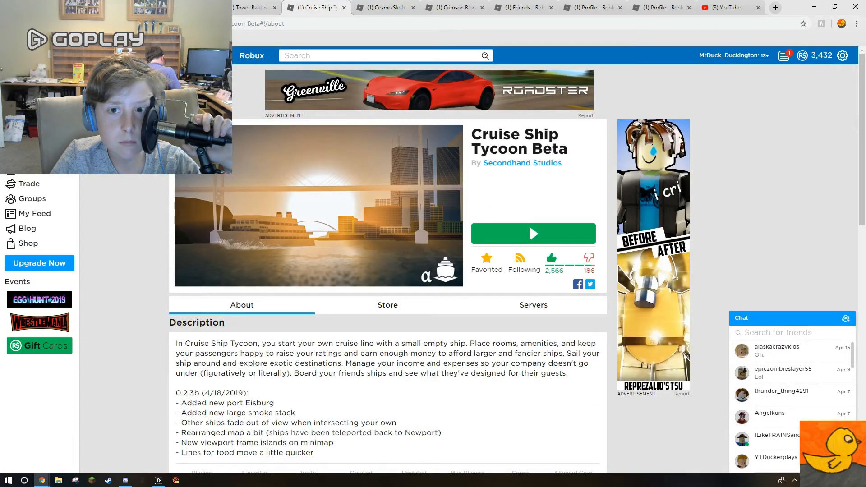
click(384, 7)
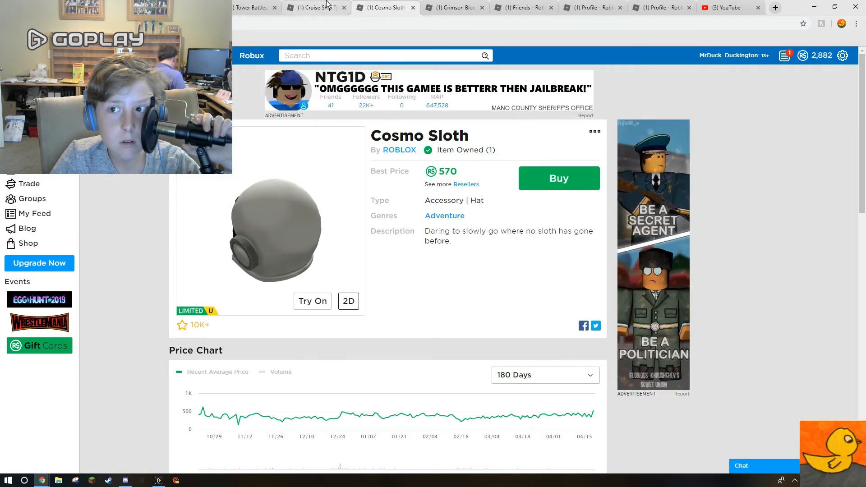
click(315, 7)
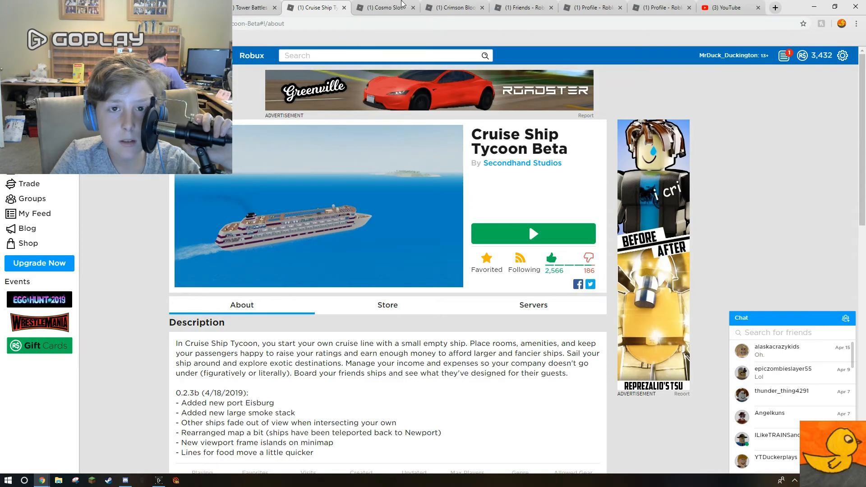
click(453, 7)
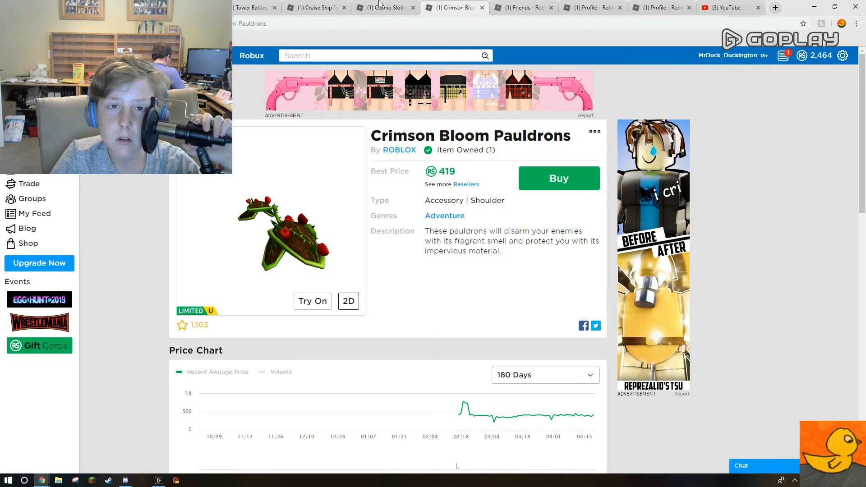
Review the item pages again alongside the friends list and Cruise Ship Tycoon Beta pages
click(384, 7)
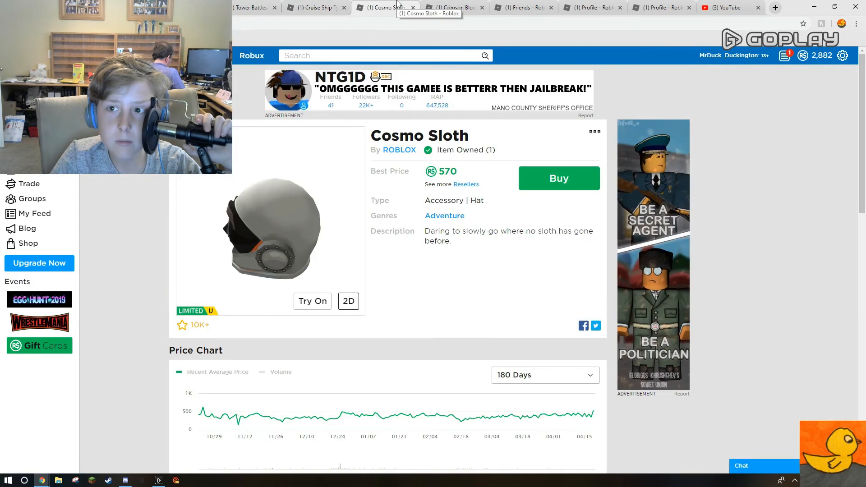
click(453, 7)
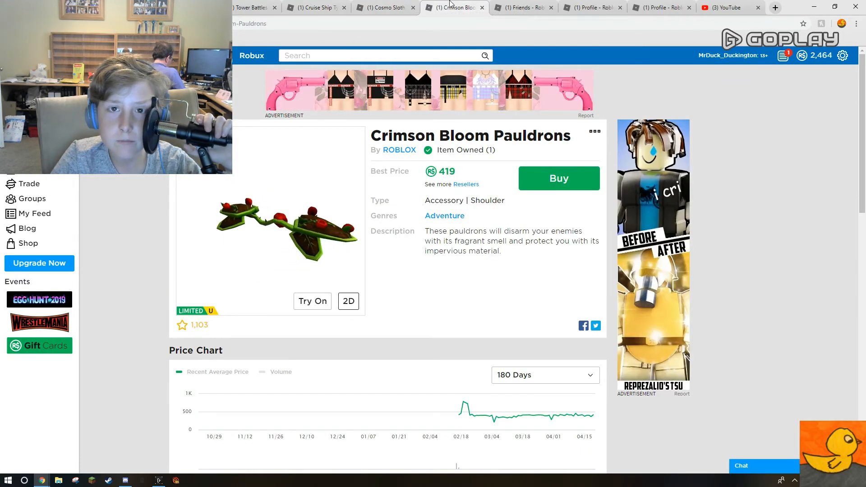
click(521, 7)
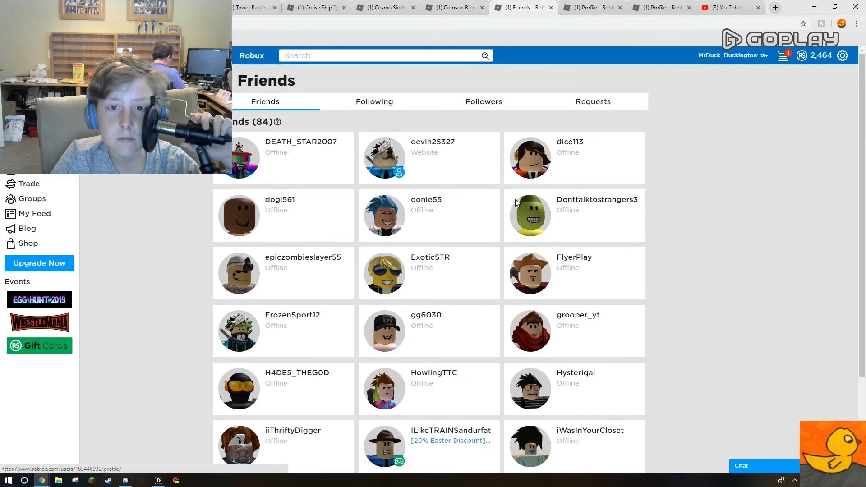
click(315, 7)
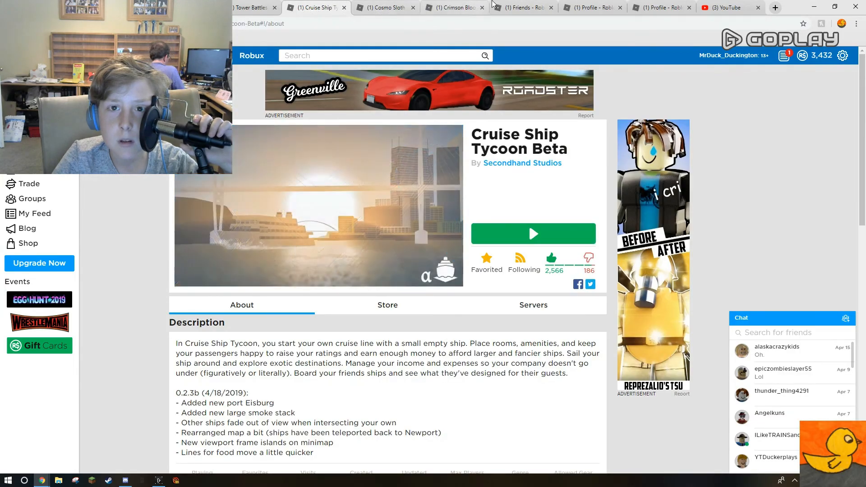
click(382, 7)
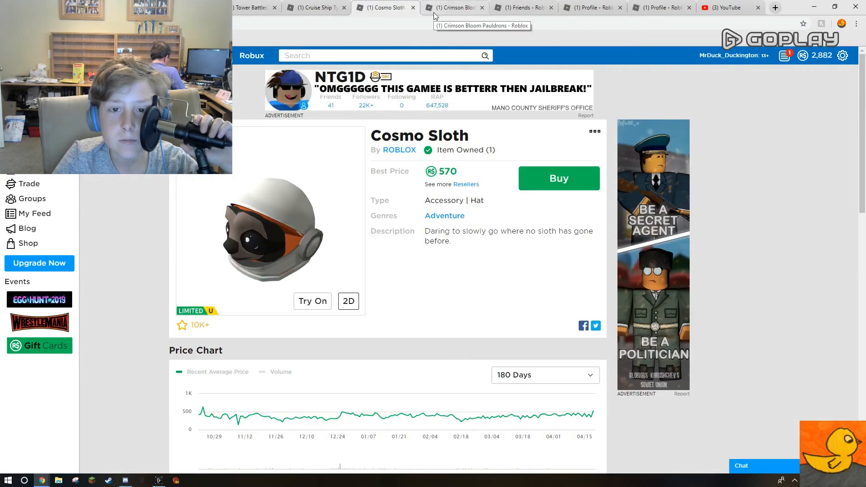
Close the Cosmo Sloth, Crimson Bloom Pauldrons and extra profile tabs
click(452, 7)
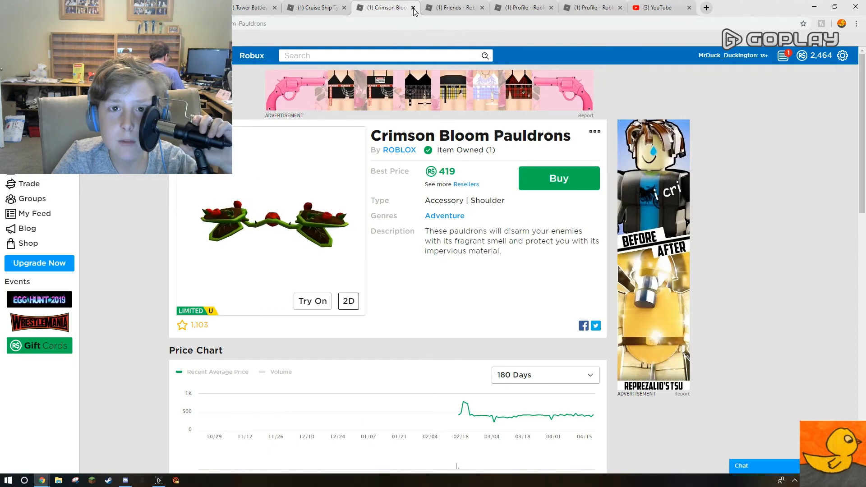
click(412, 8)
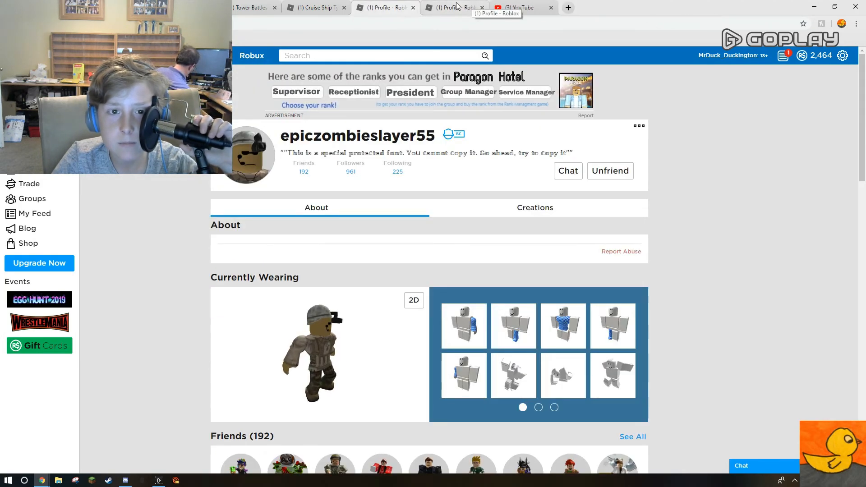
click(482, 7)
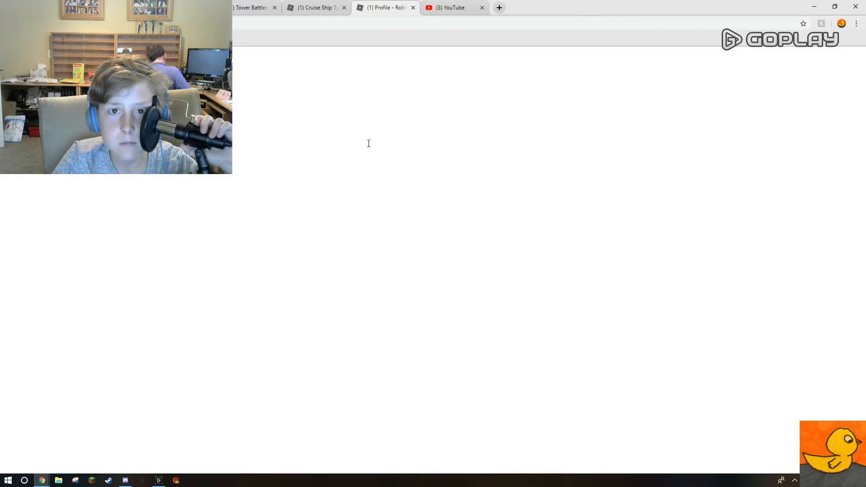